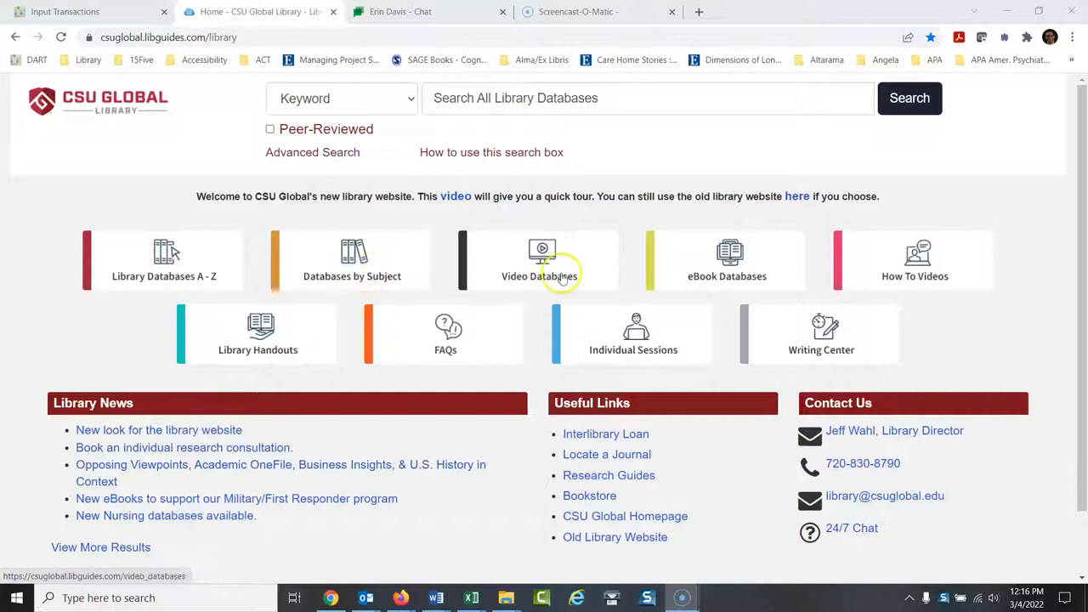
mouse_move(727, 259)
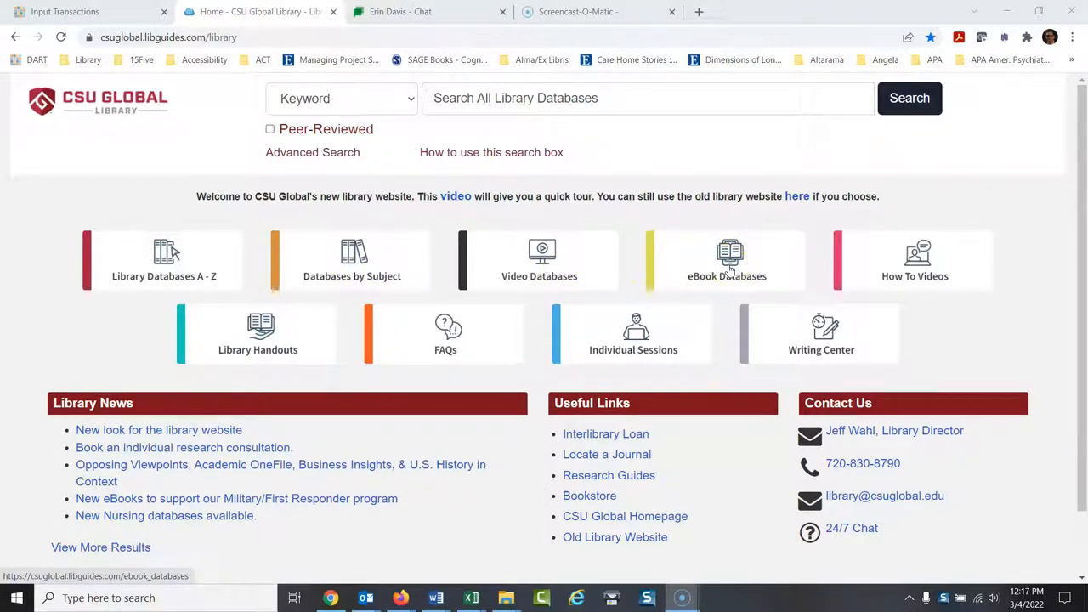
Step: Open ScienceDirect through the library's eBook Databases page, under Other Collections
click(727, 255)
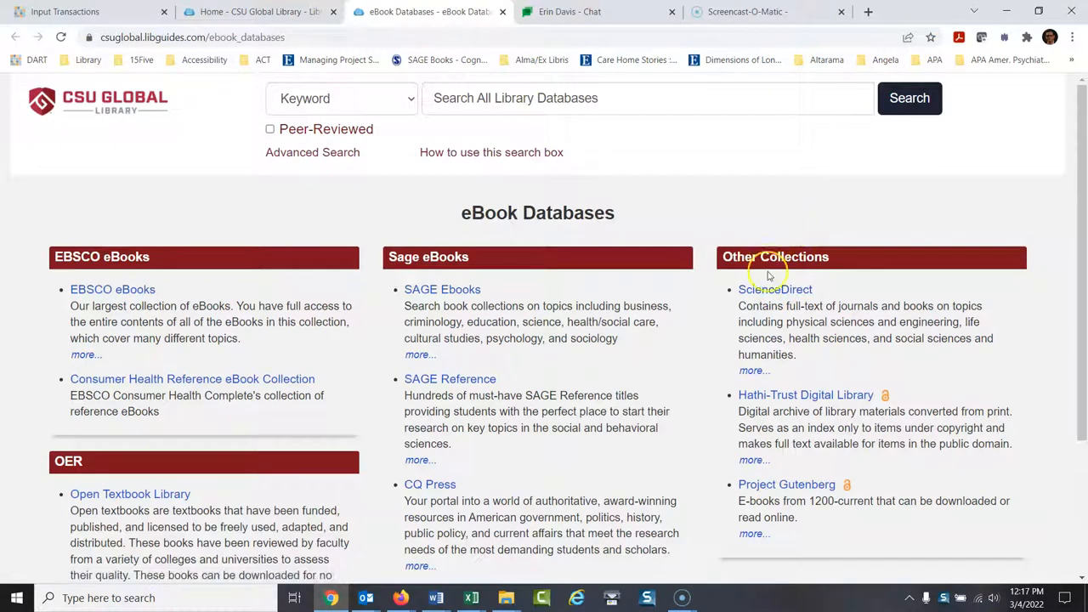
click(776, 290)
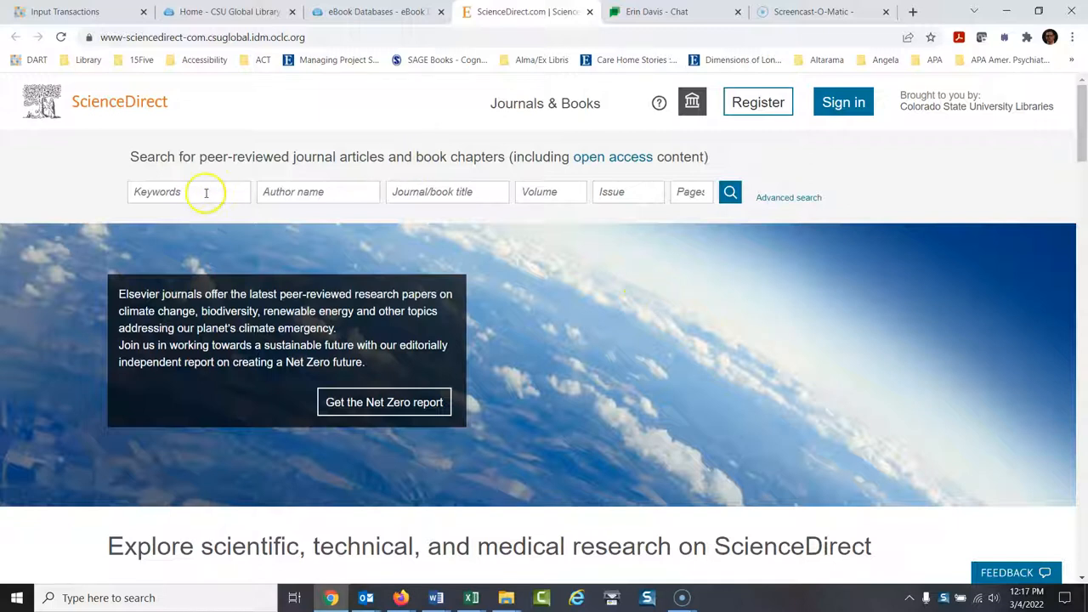
Step: Run a ScienceDirect keyword search for 'project management'
click(189, 191)
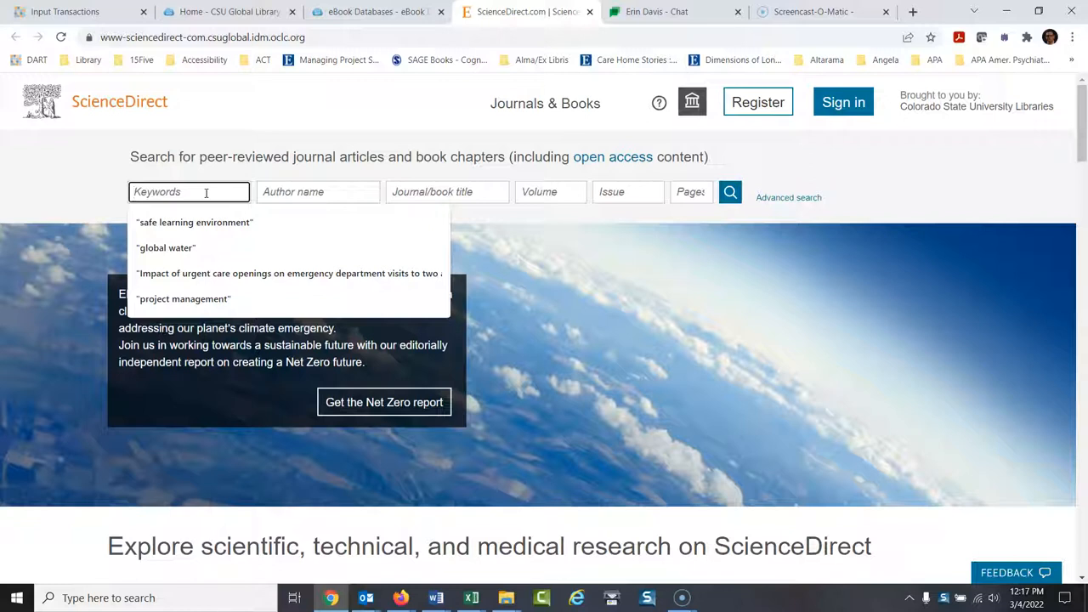
text(project management)
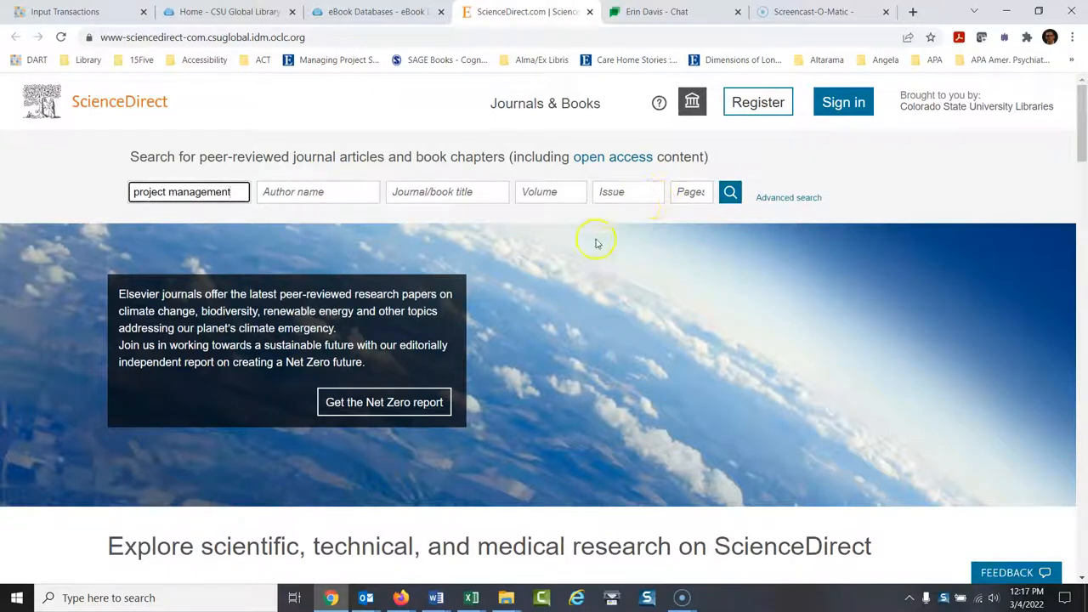
mouse_move(672, 261)
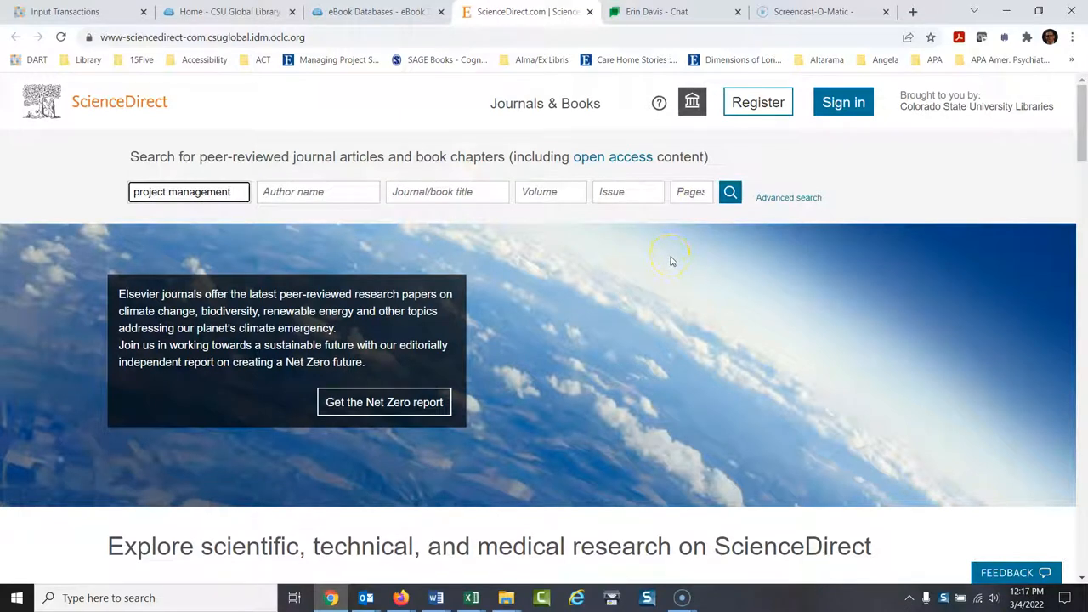
click(730, 192)
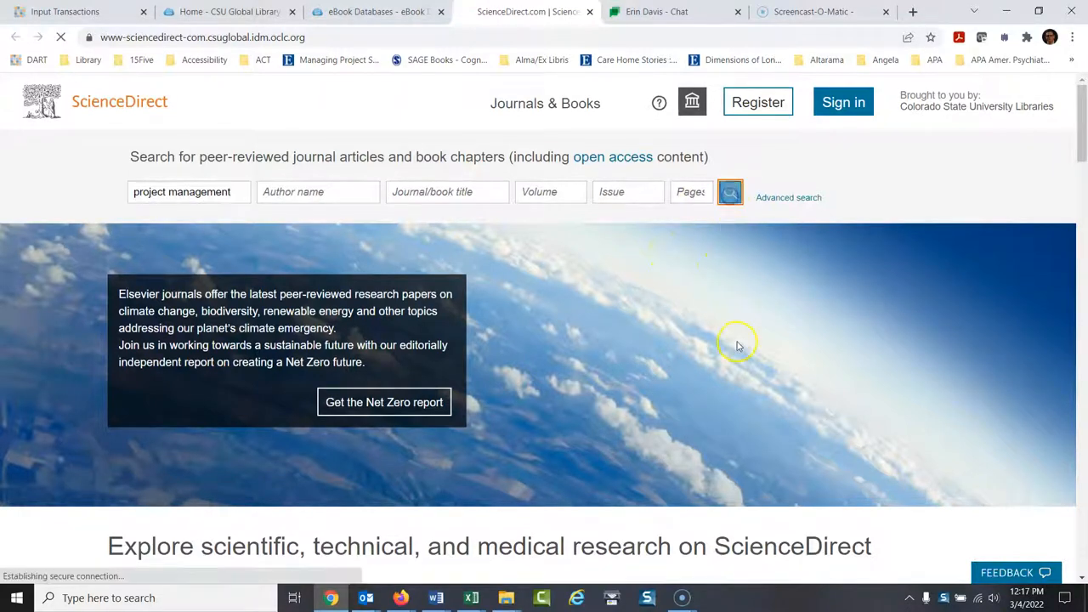
click(729, 192)
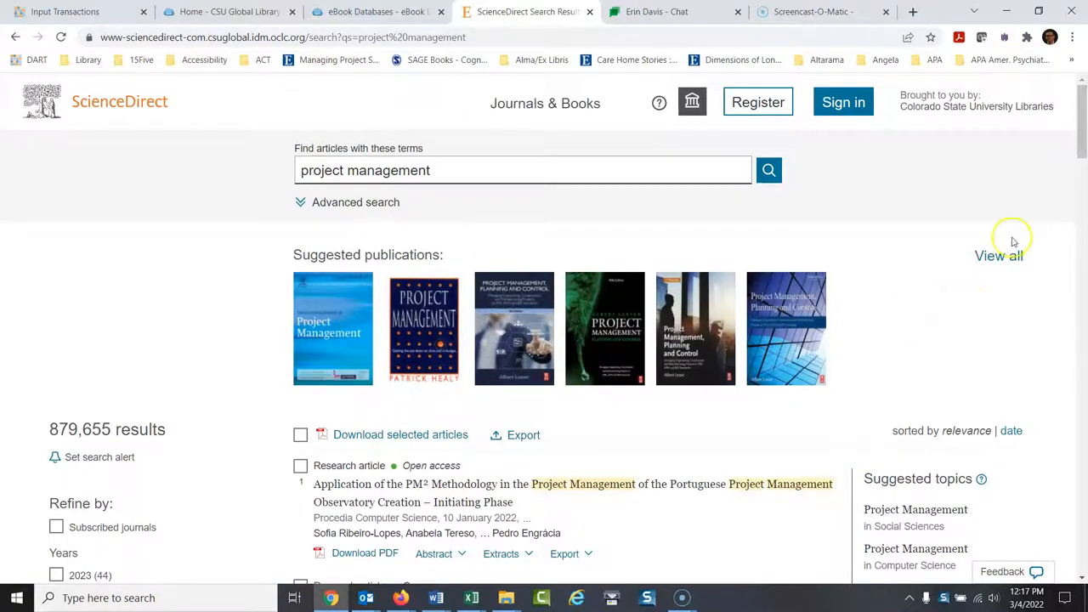
Step: Limit the project management results to the Book chapters article type
scroll(down, 3)
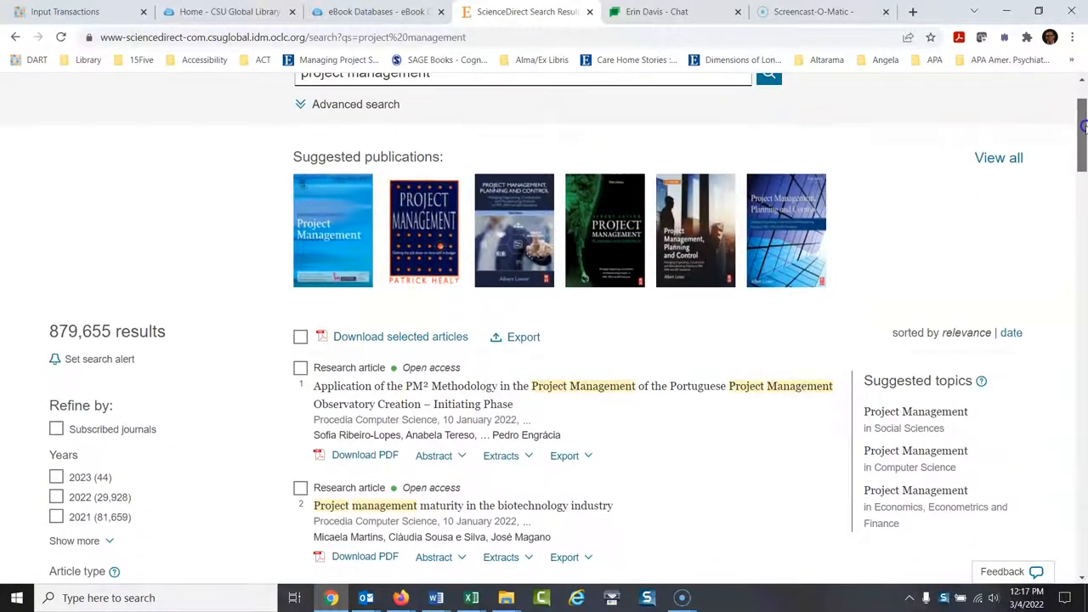
scroll(down, 3)
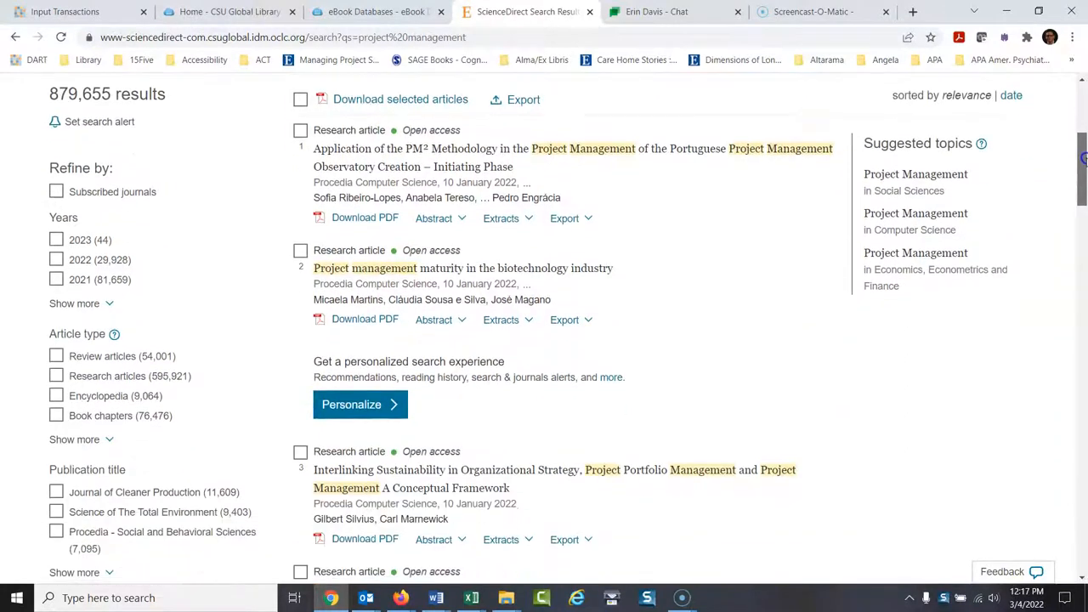
scroll(down, 3)
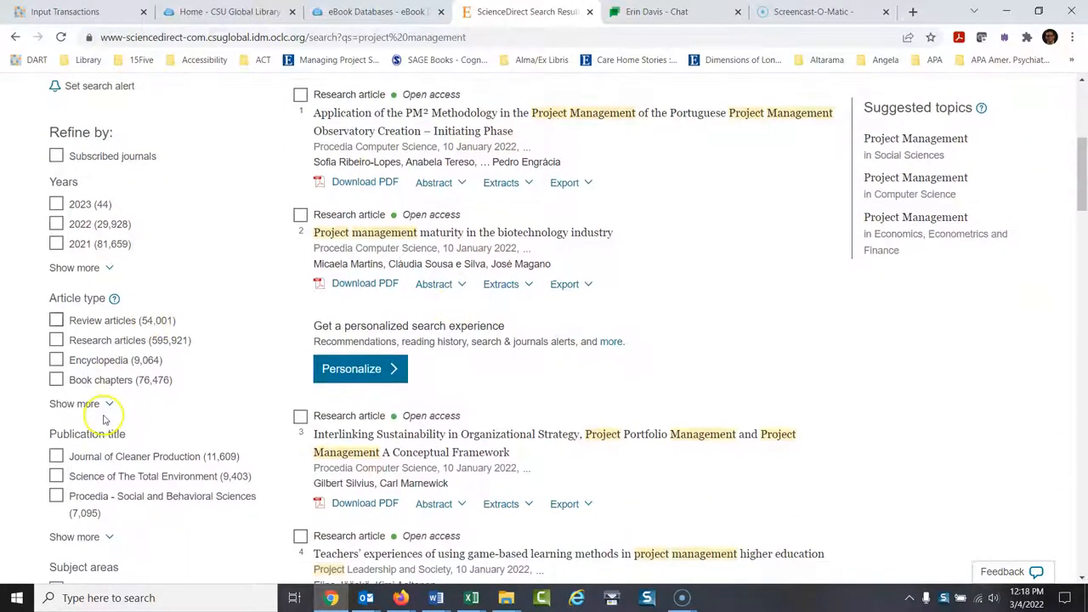
click(75, 404)
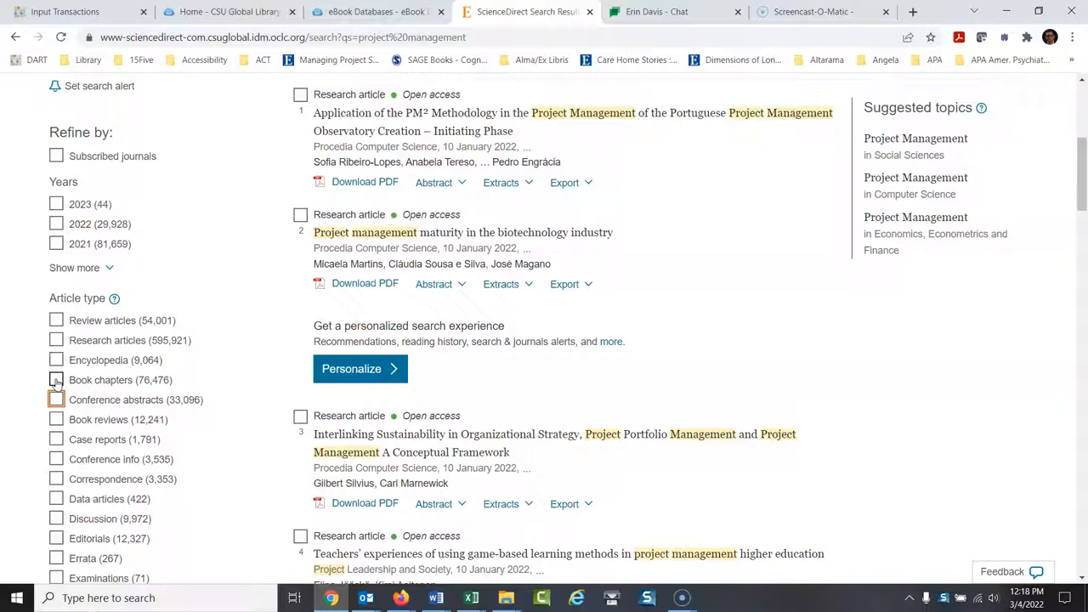
click(56, 380)
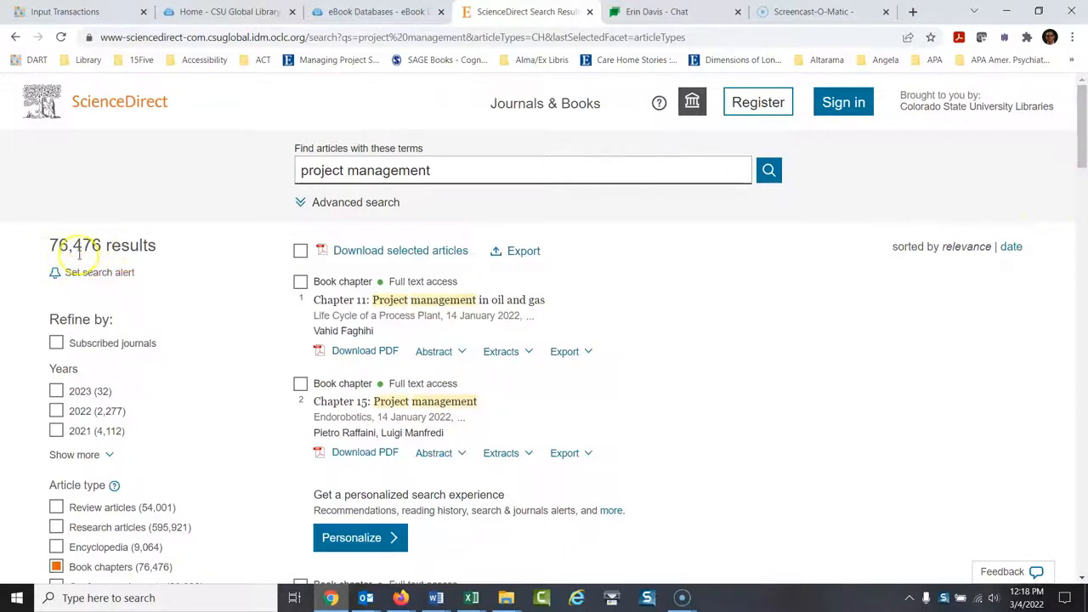
scroll(down, 3)
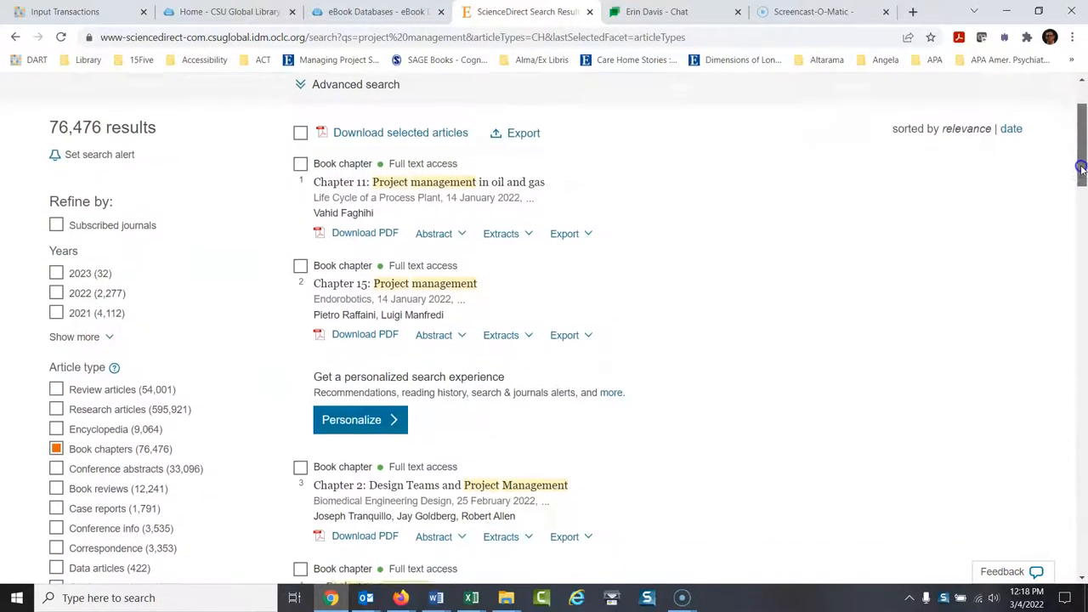
scroll(down, 3)
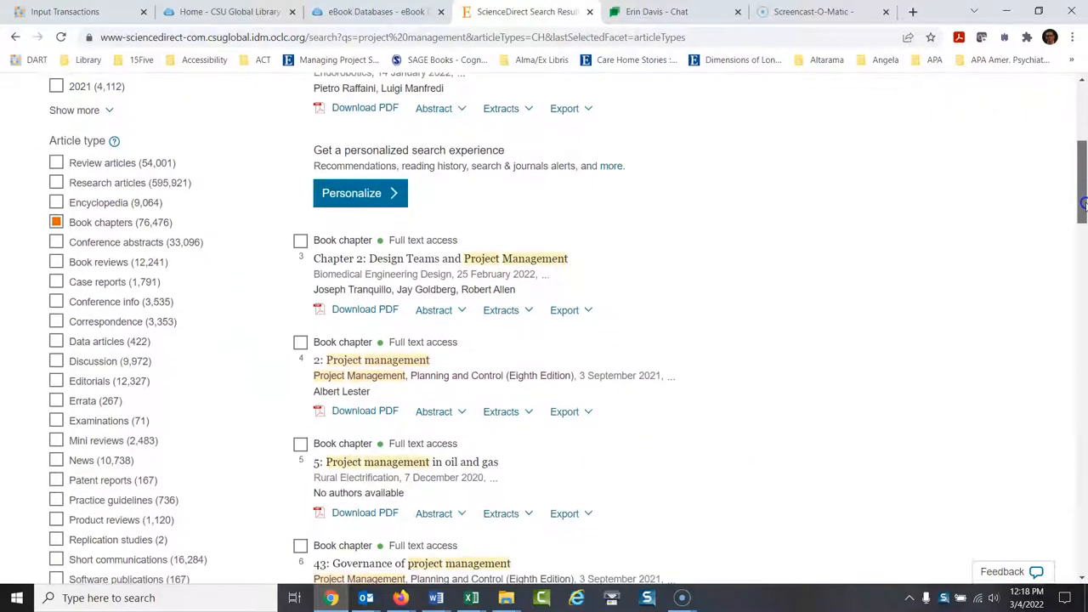
scroll(down, 3)
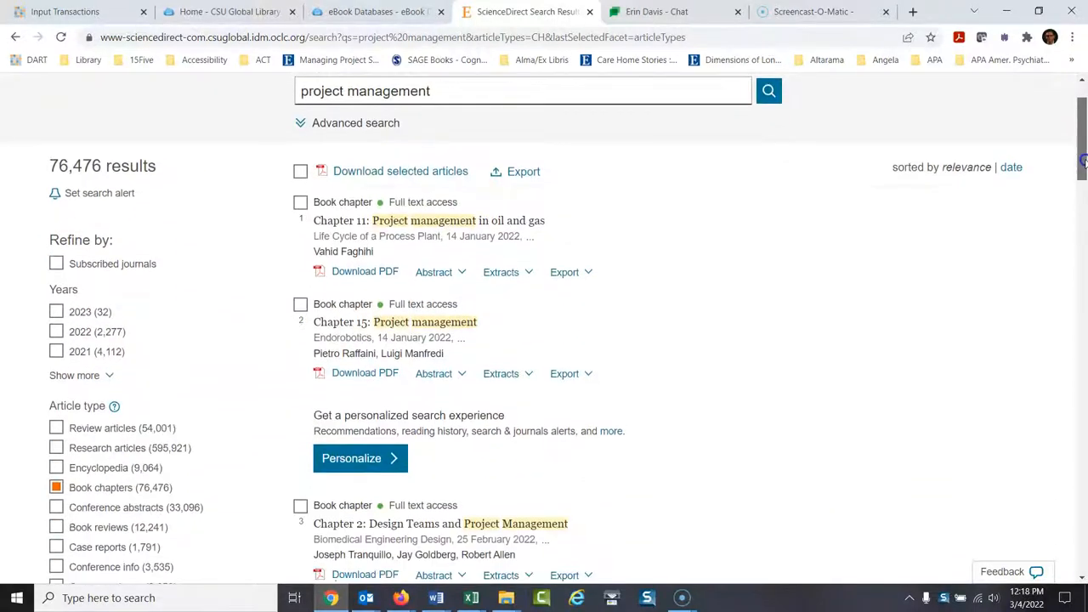
scroll(down, 3)
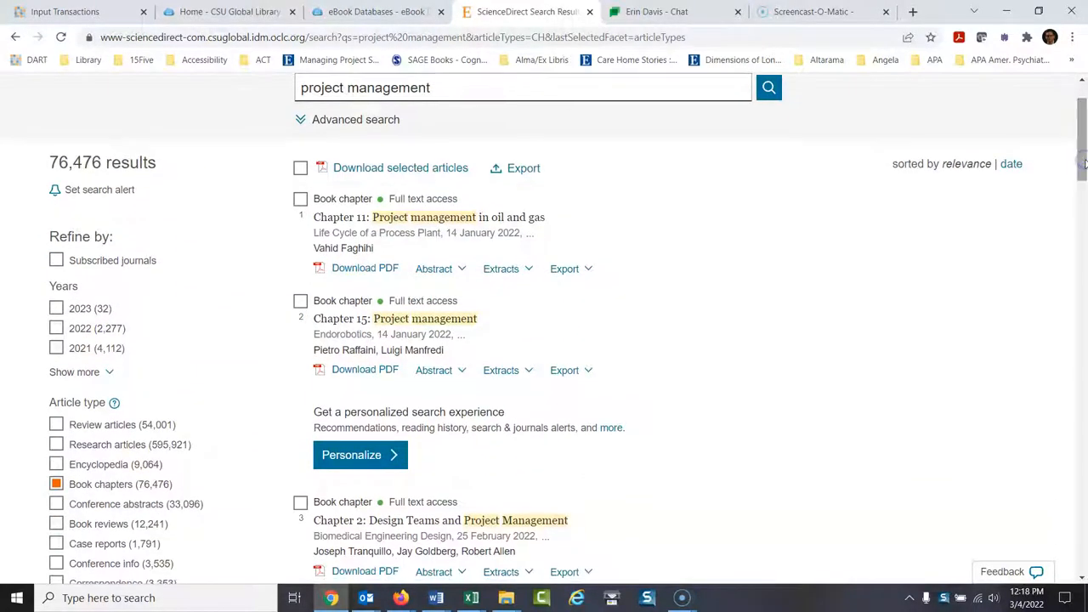
Step: View the oil-and-gas project management chapter and its book's contents, then return home
click(423, 217)
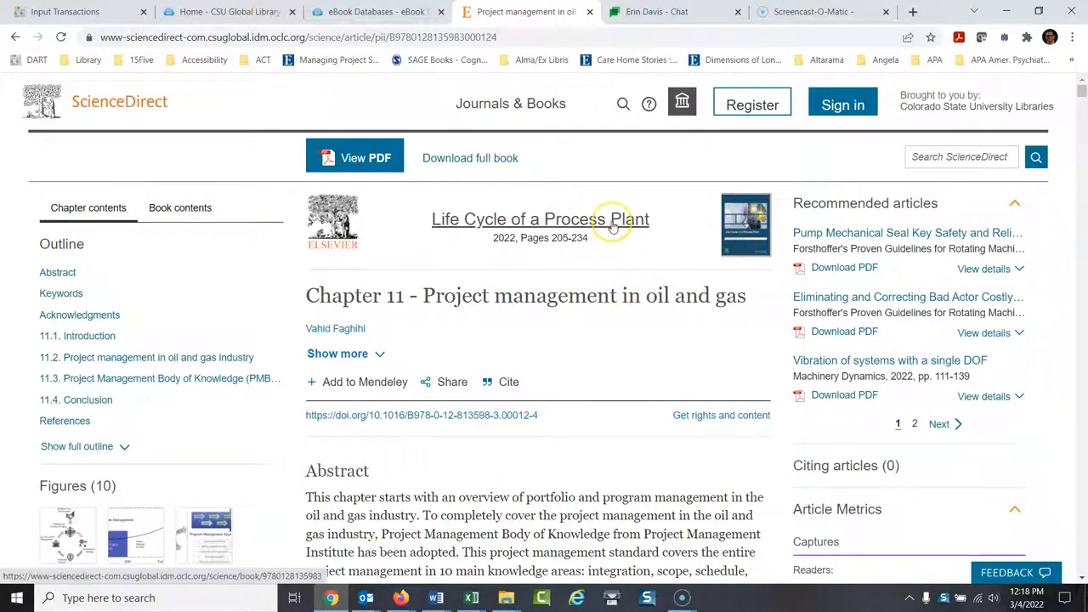
mouse_move(595, 221)
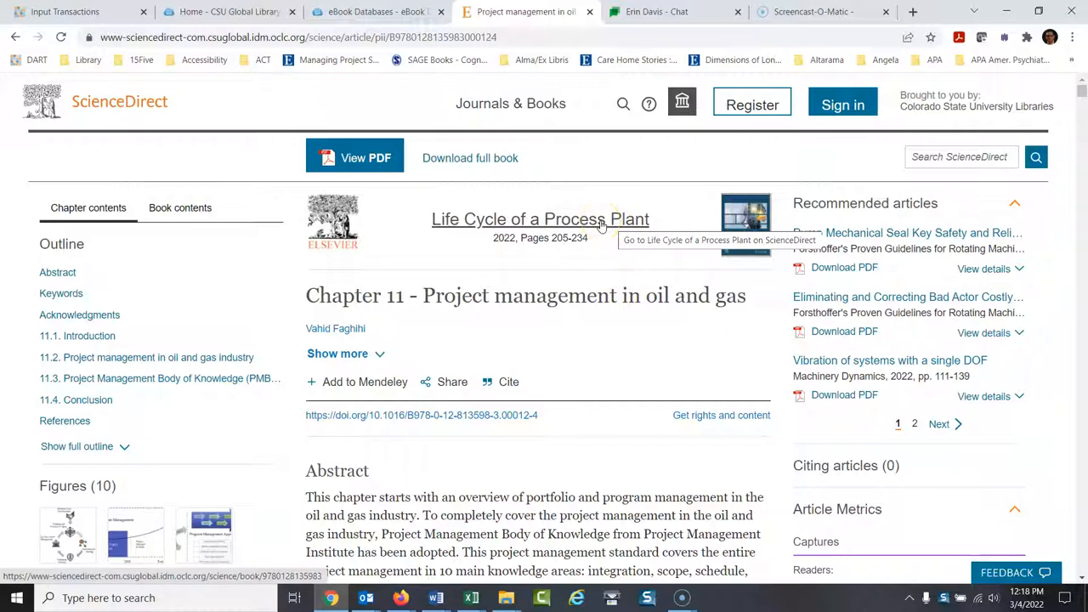
click(540, 219)
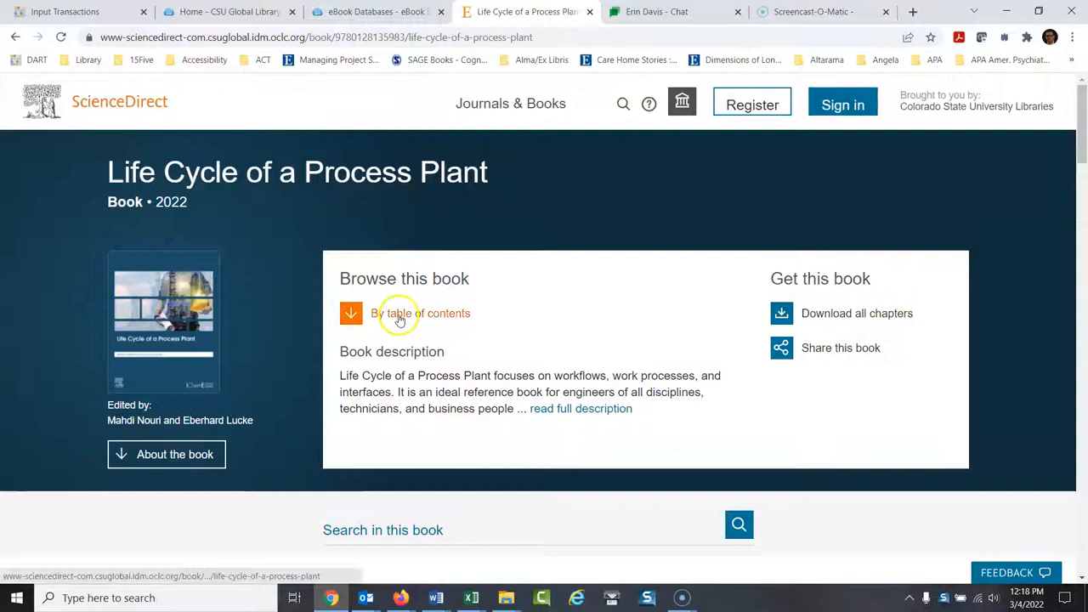
click(399, 313)
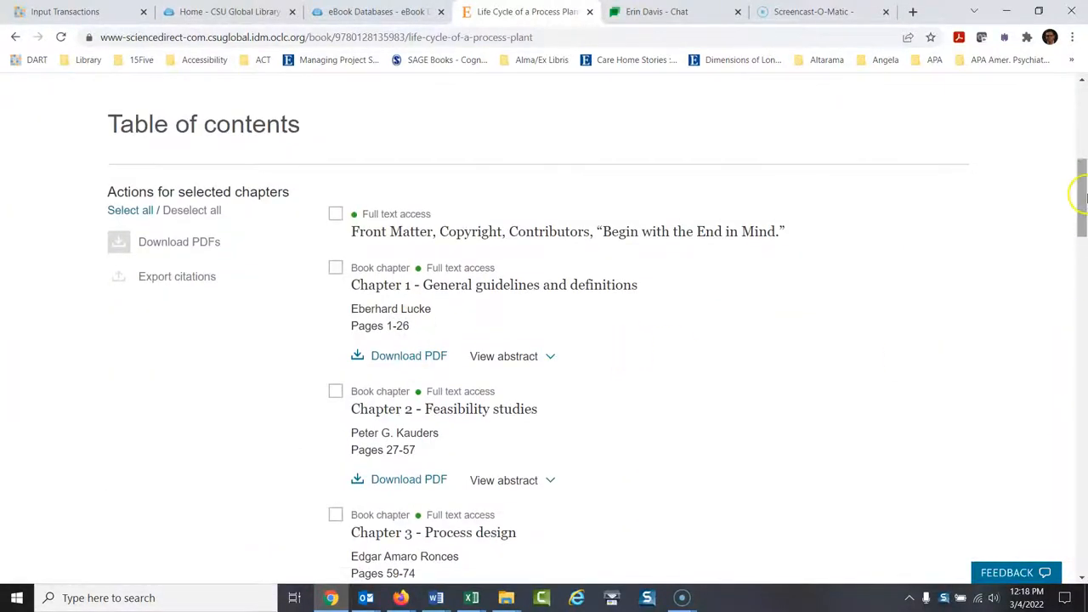
scroll(down, 3)
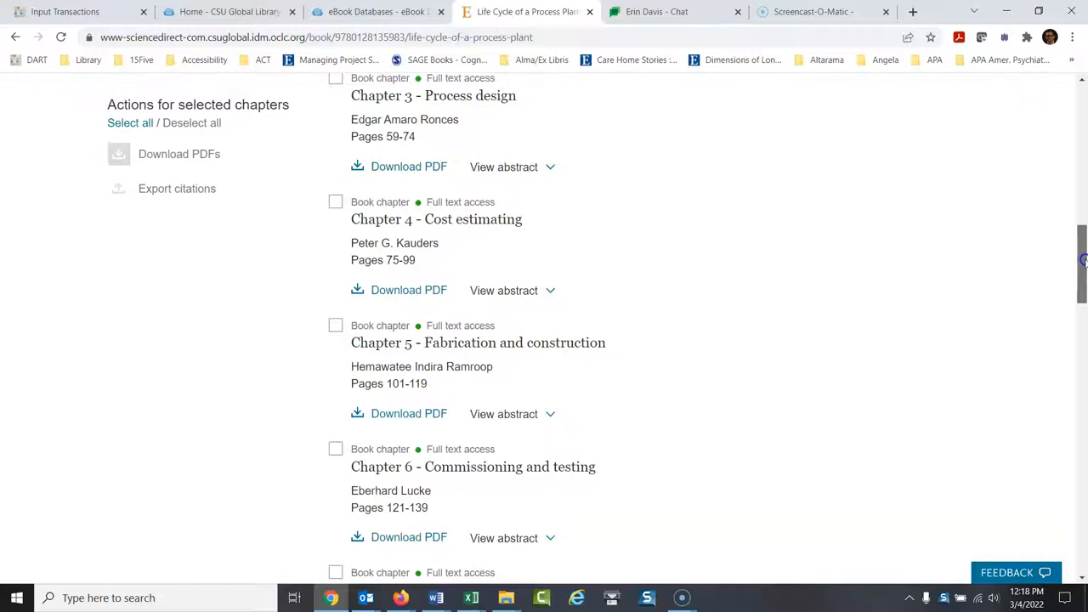
scroll(down, 3)
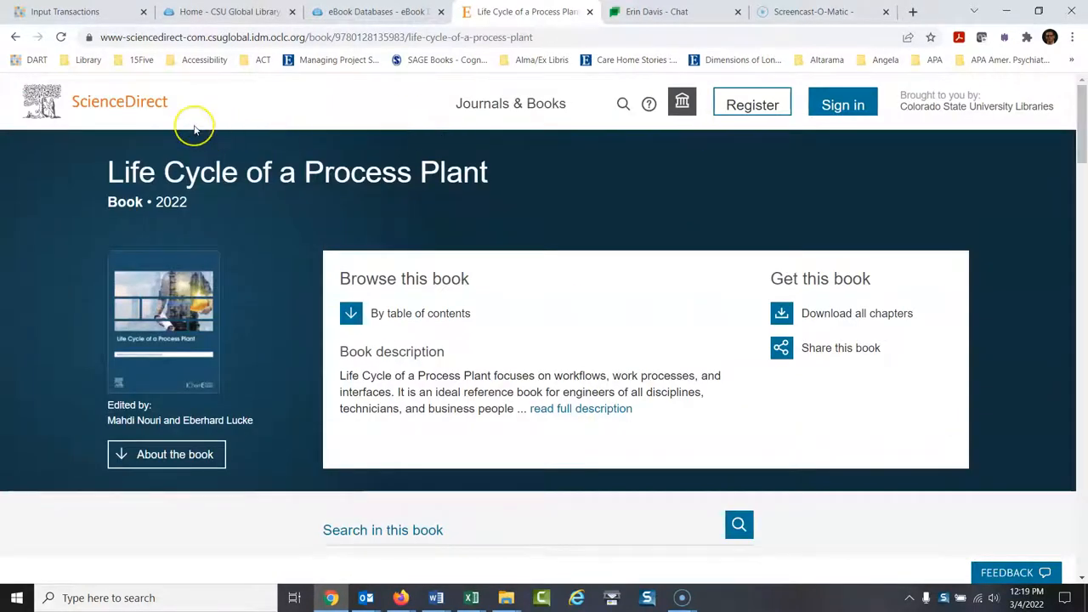
mouse_move(160, 108)
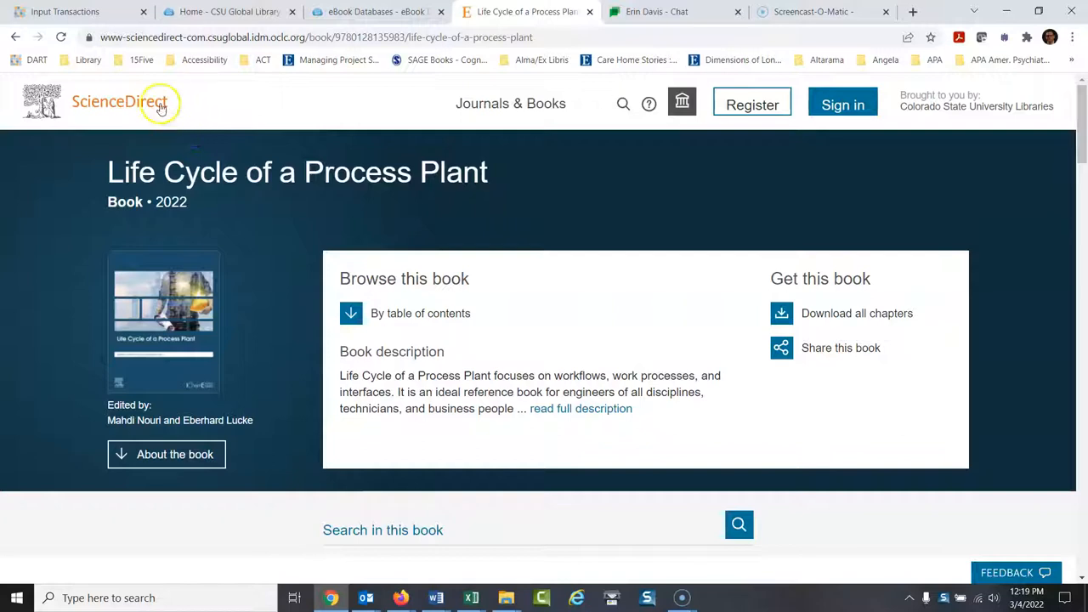
click(119, 102)
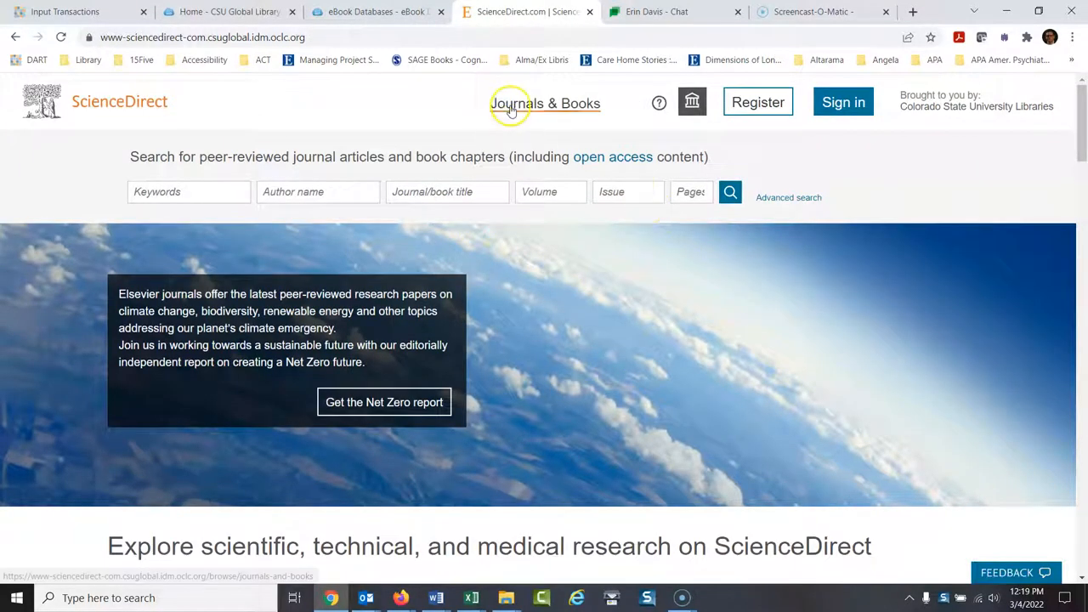
Step: Browse Journals & Books and tick the Textbooks, Handbooks and Reference works publication types
click(545, 103)
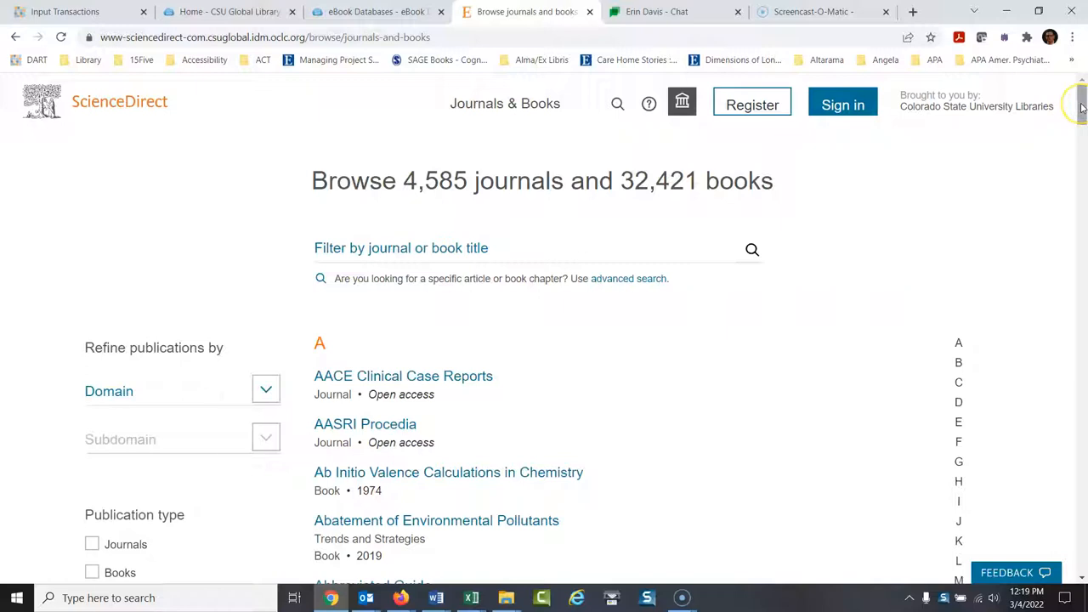
scroll(down, 3)
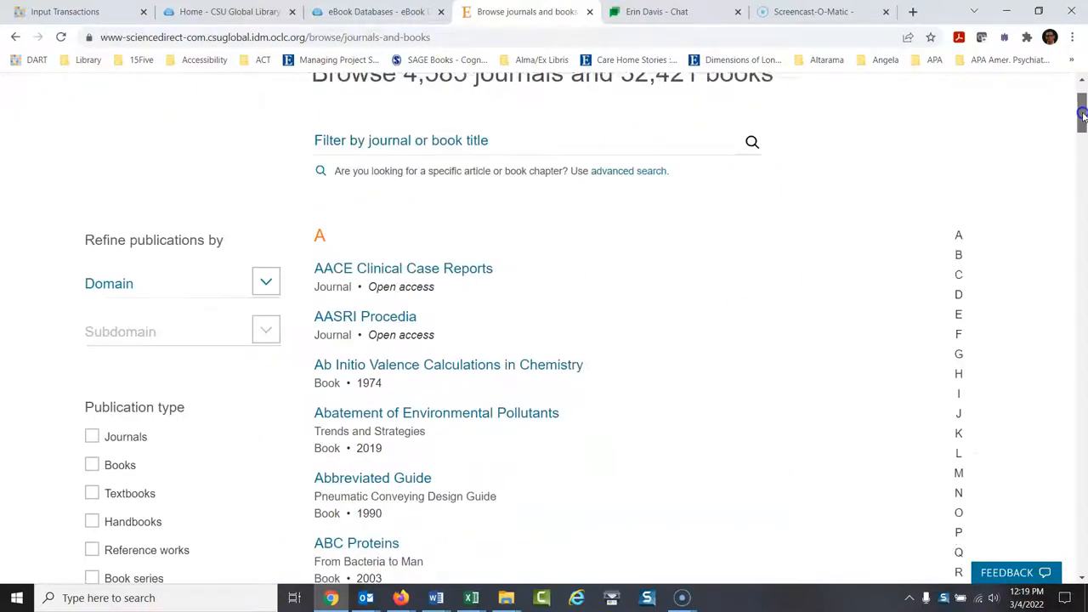
scroll(down, 3)
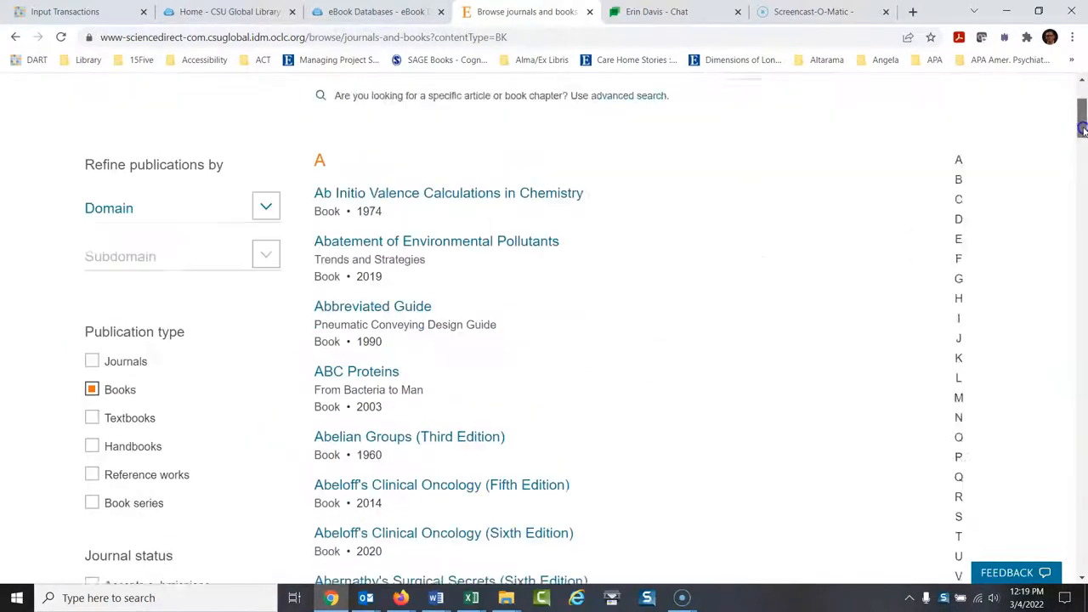
scroll(down, 3)
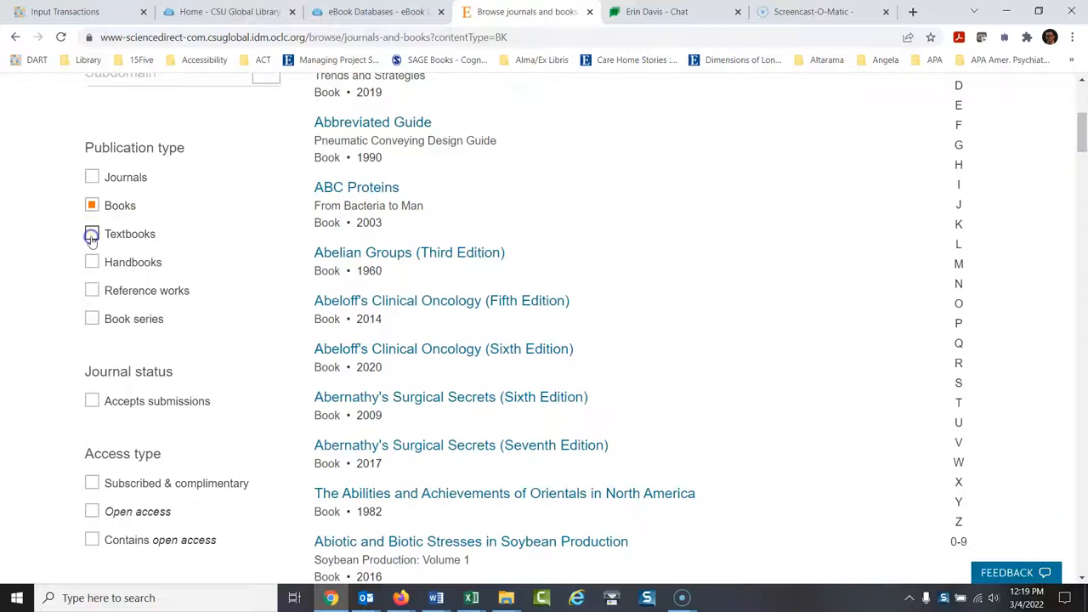
click(91, 234)
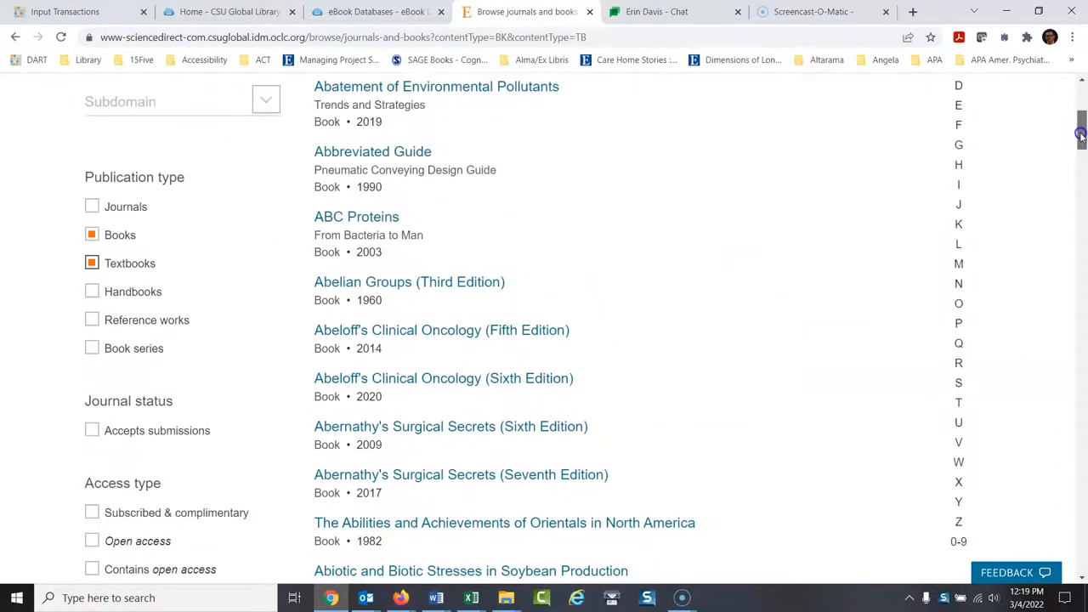
click(92, 292)
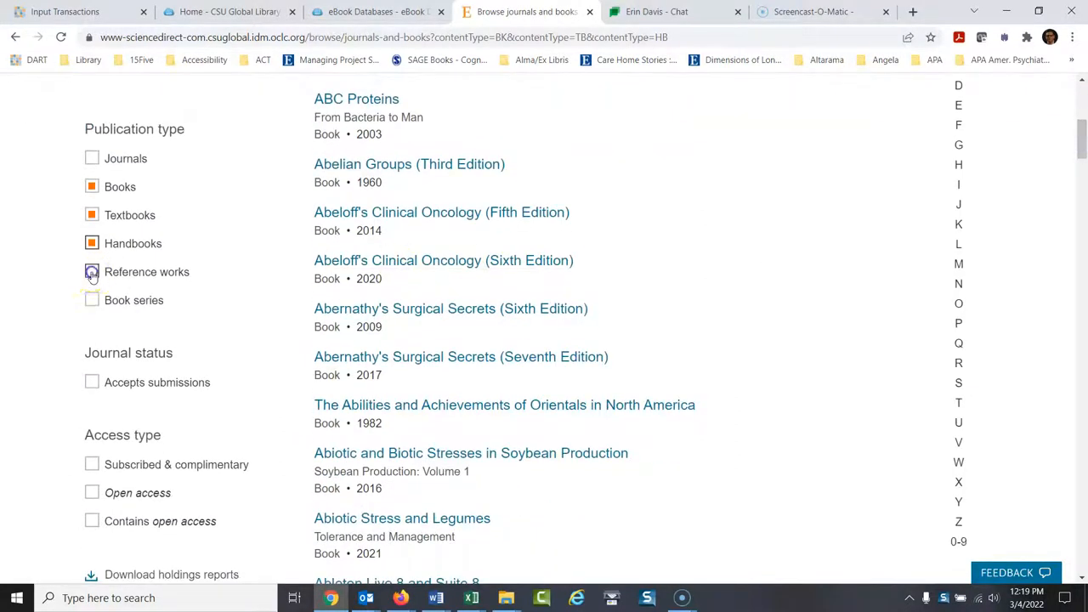
click(92, 271)
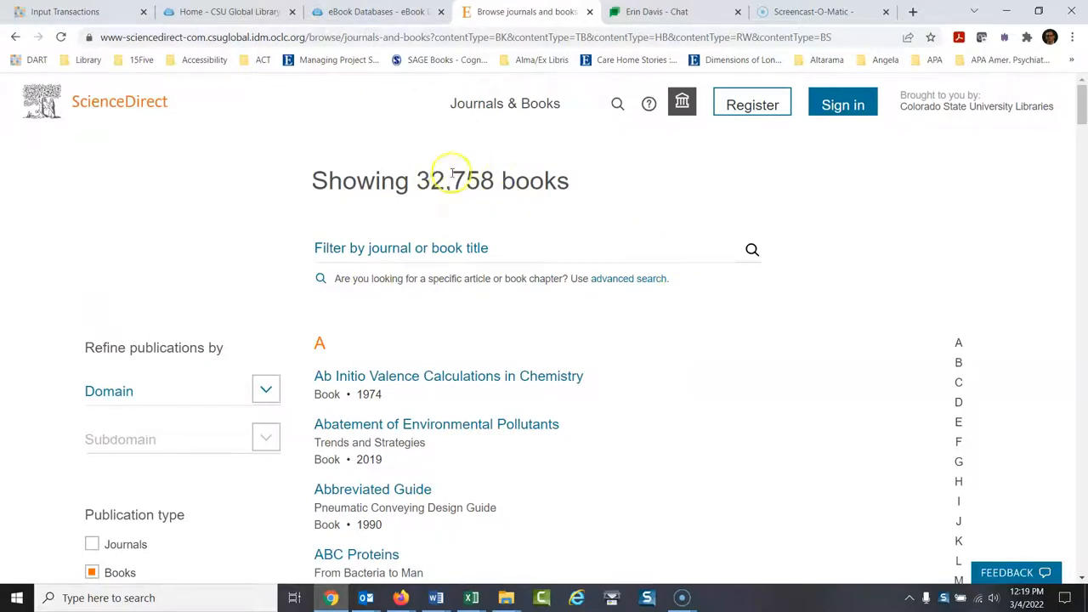
mouse_move(464, 200)
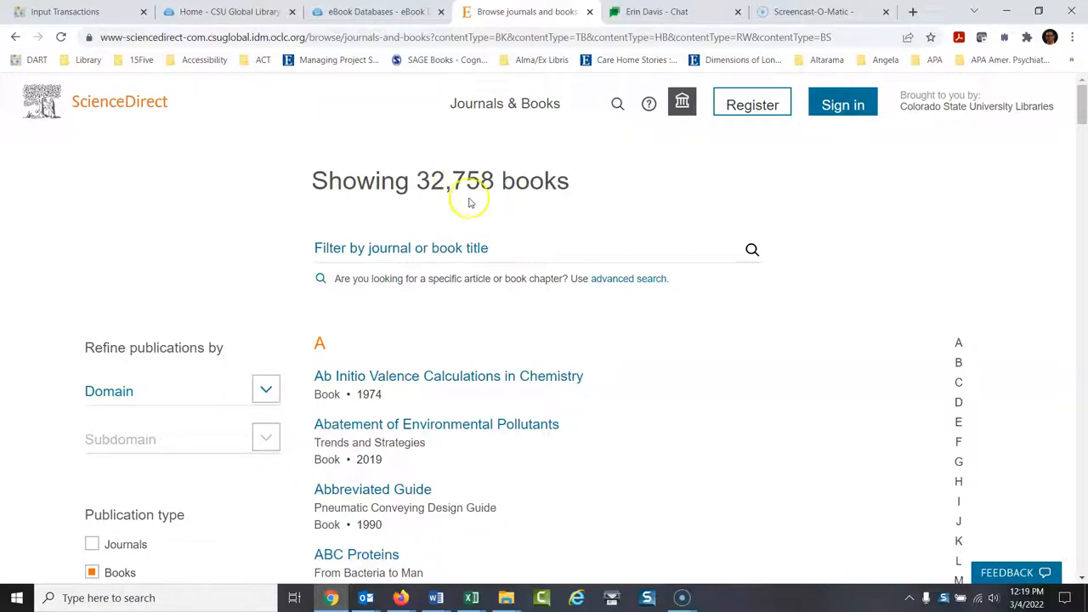
mouse_move(776, 205)
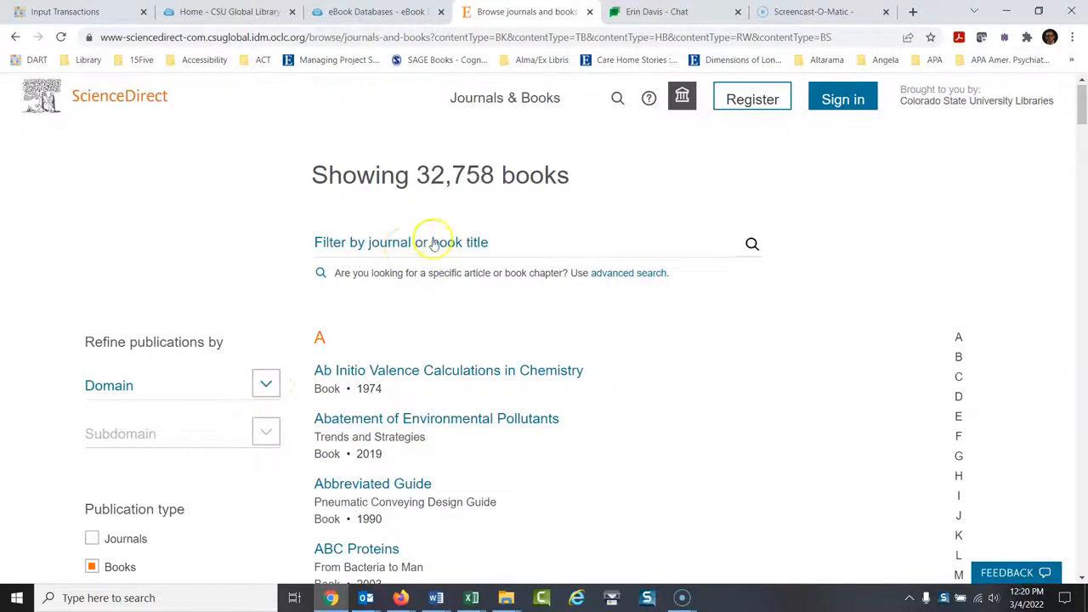
mouse_move(425, 251)
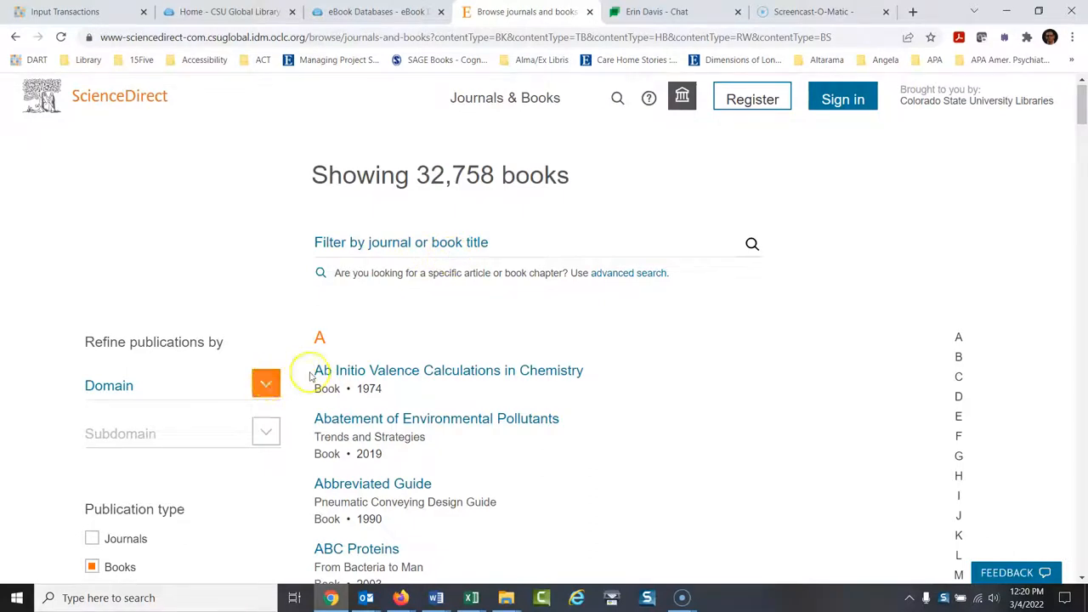
Step: Expand the Domain dropdown and scroll down to the Health Sciences domains
click(266, 385)
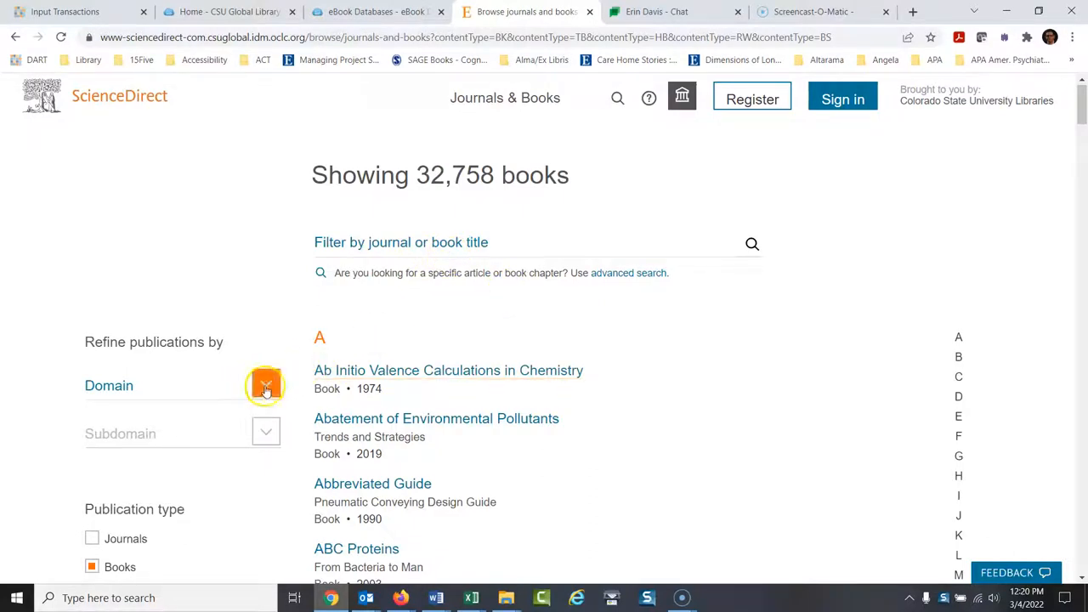
click(265, 386)
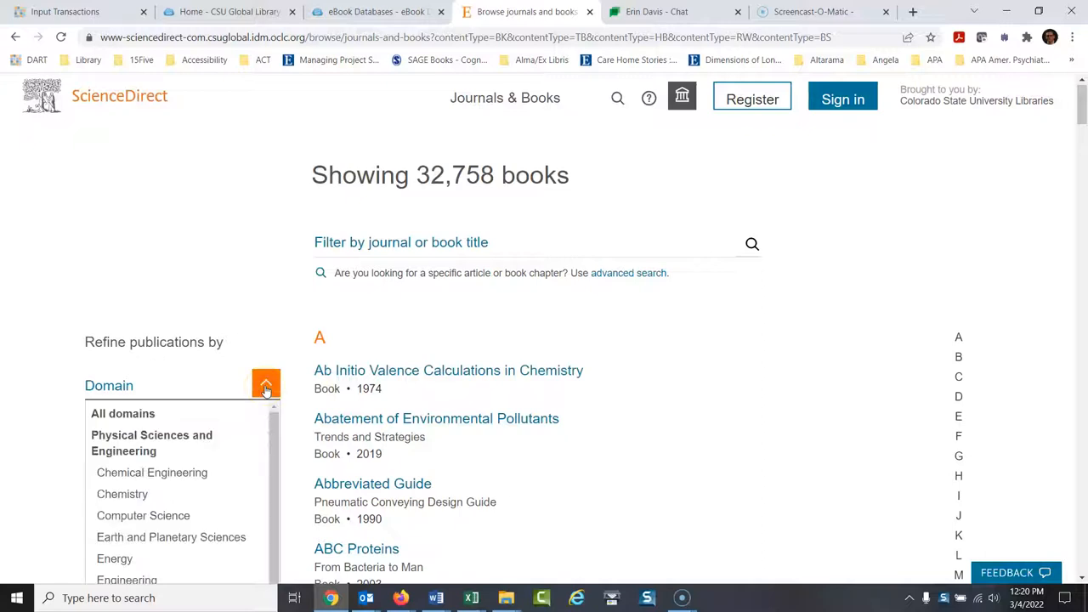
scroll(down, 3)
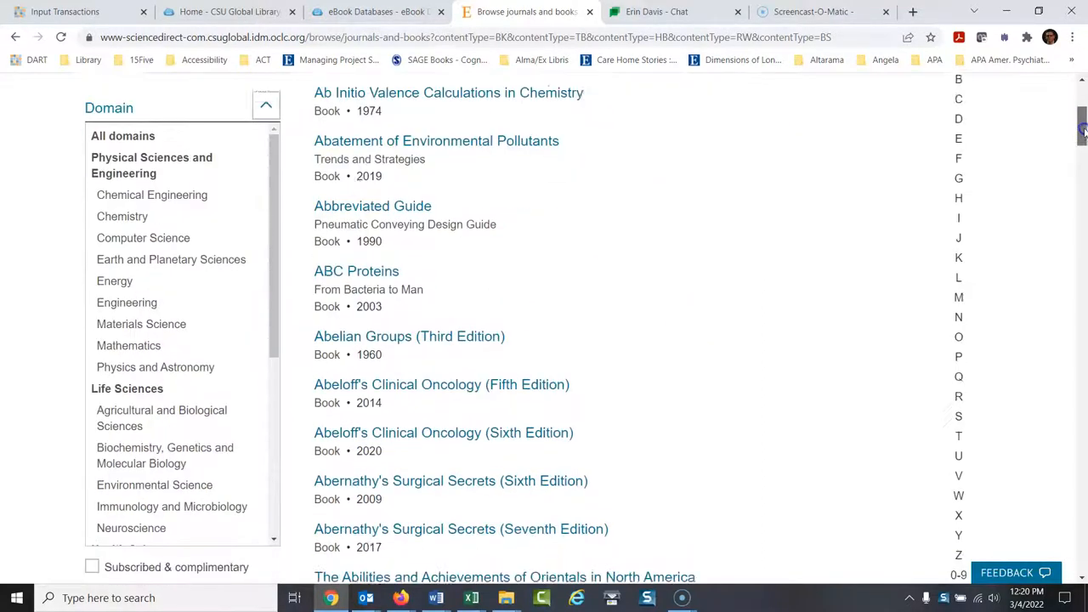
scroll(down, 3)
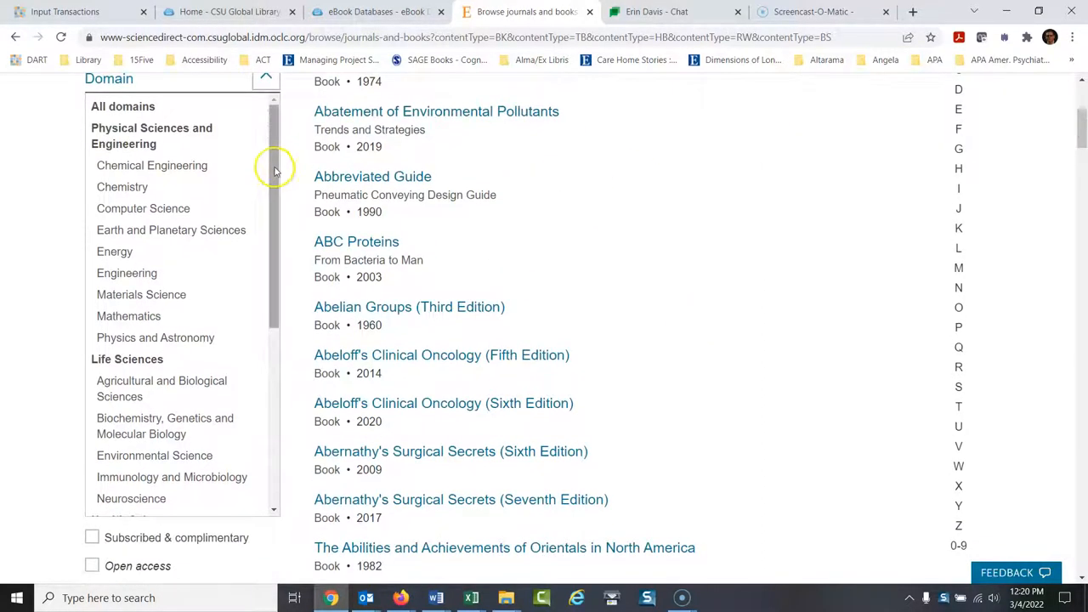
scroll(down, 3)
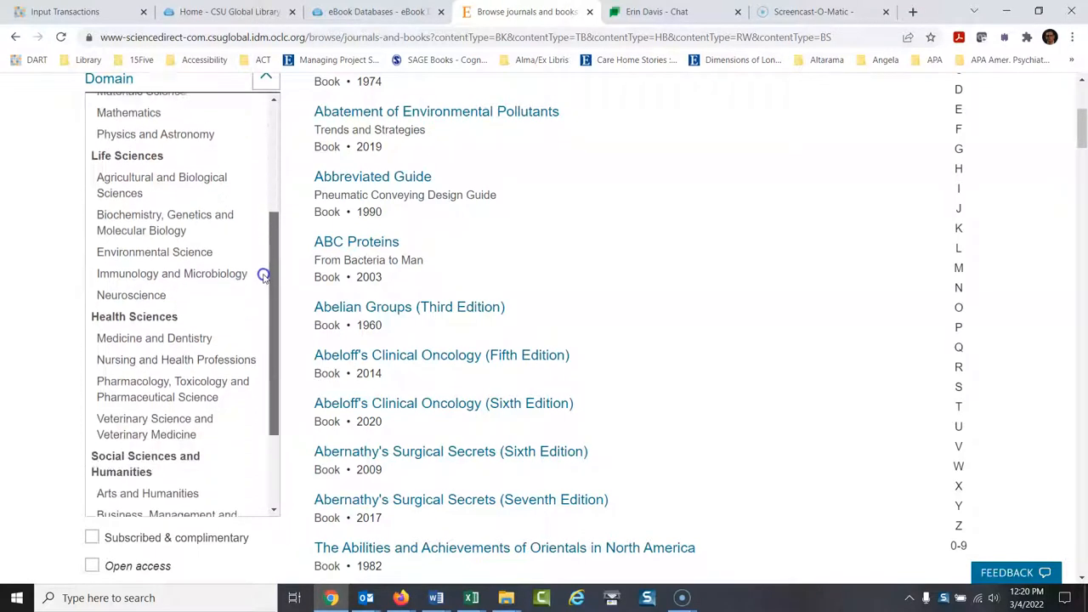
scroll(down, 3)
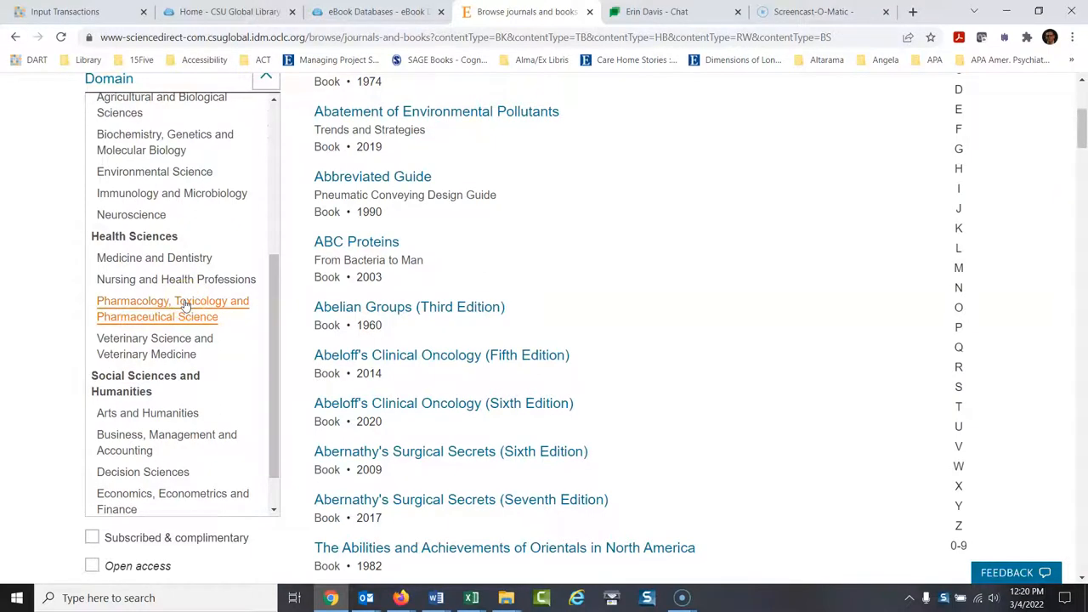
Step: Pick the Pharmacology, Toxicology and Pharmaceutical Science domain and scroll the 820 books
click(173, 309)
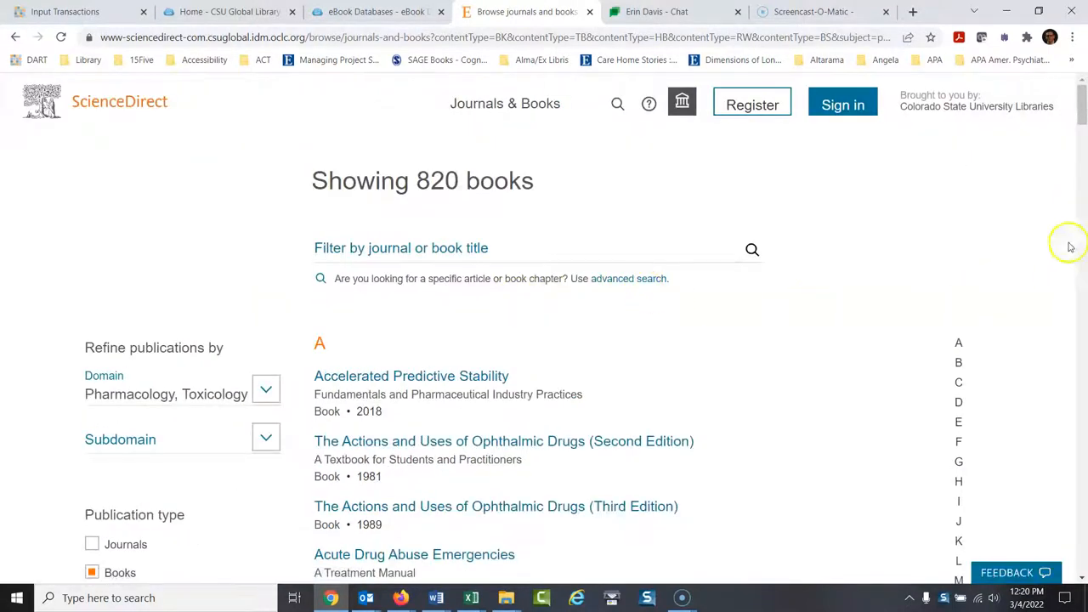
mouse_move(1080, 157)
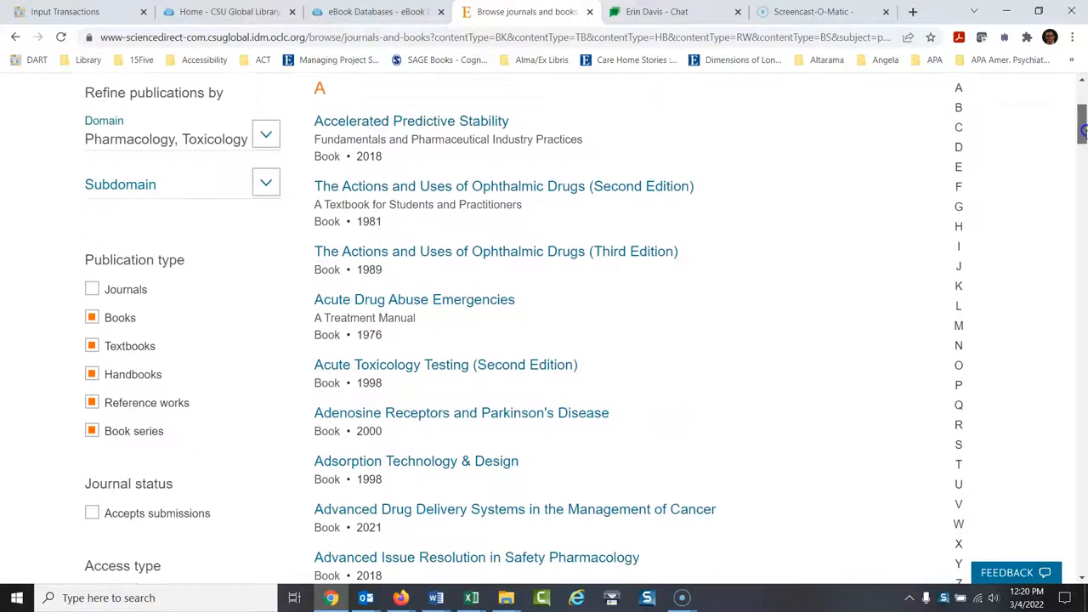
scroll(down, 3)
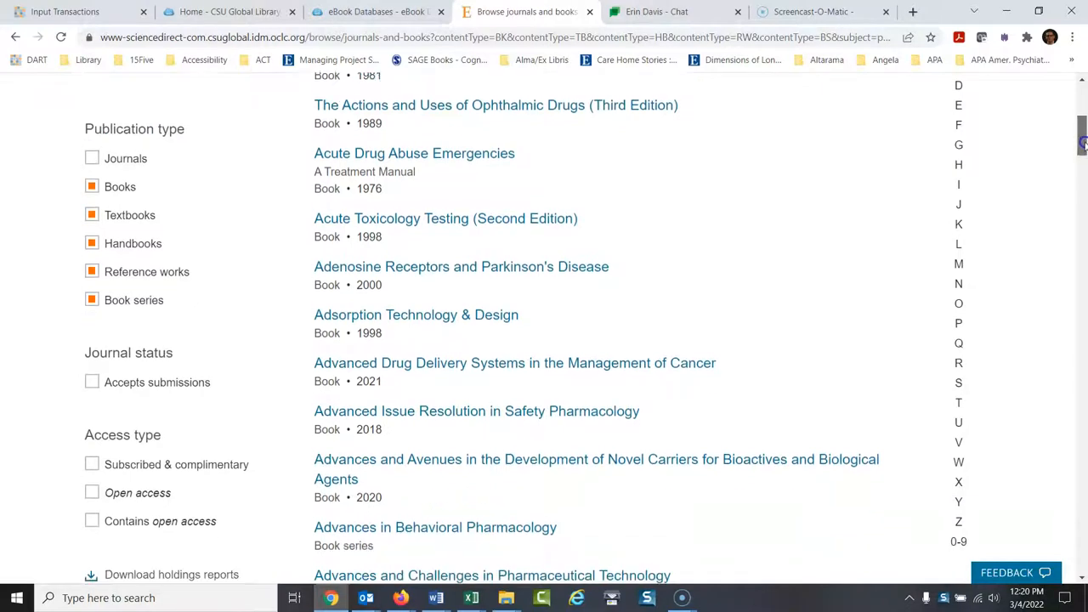
scroll(down, 3)
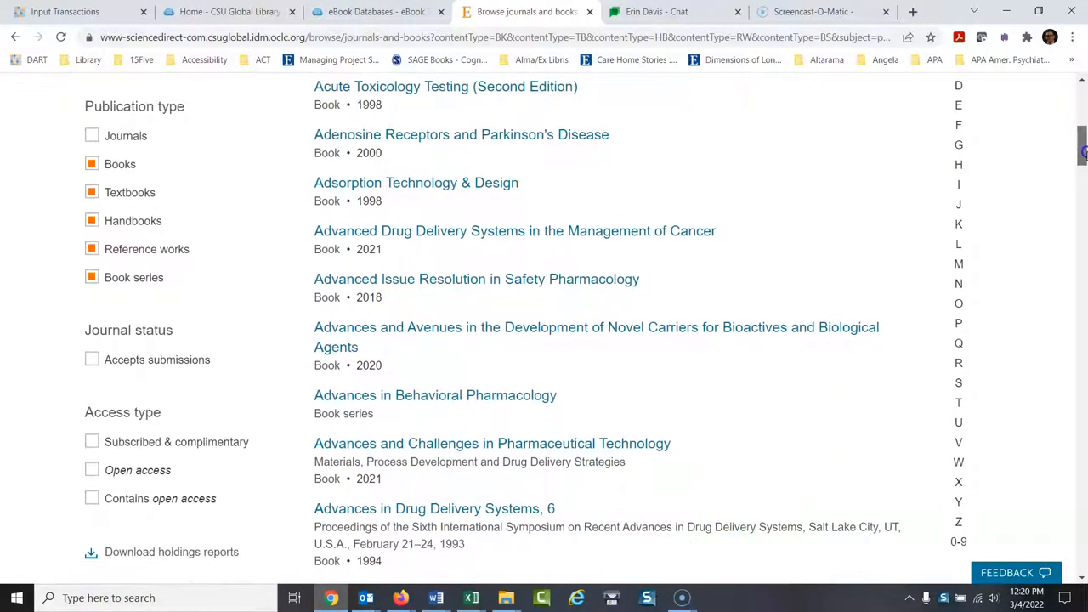
scroll(down, 3)
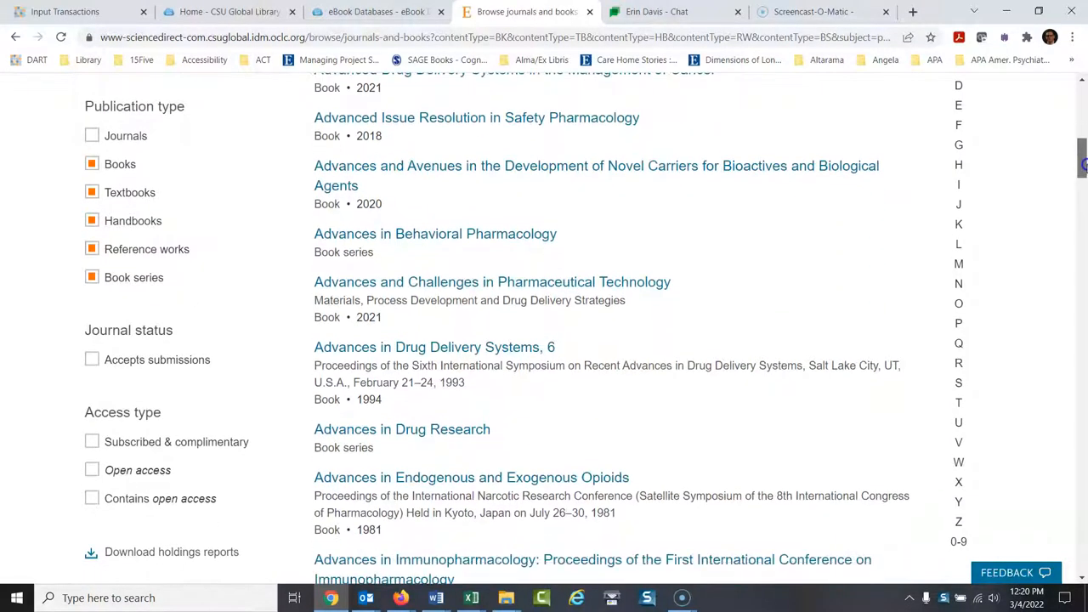
Step: Open the Advances in Behavioral Pharmacology series and view Volume 4's chapters
click(434, 234)
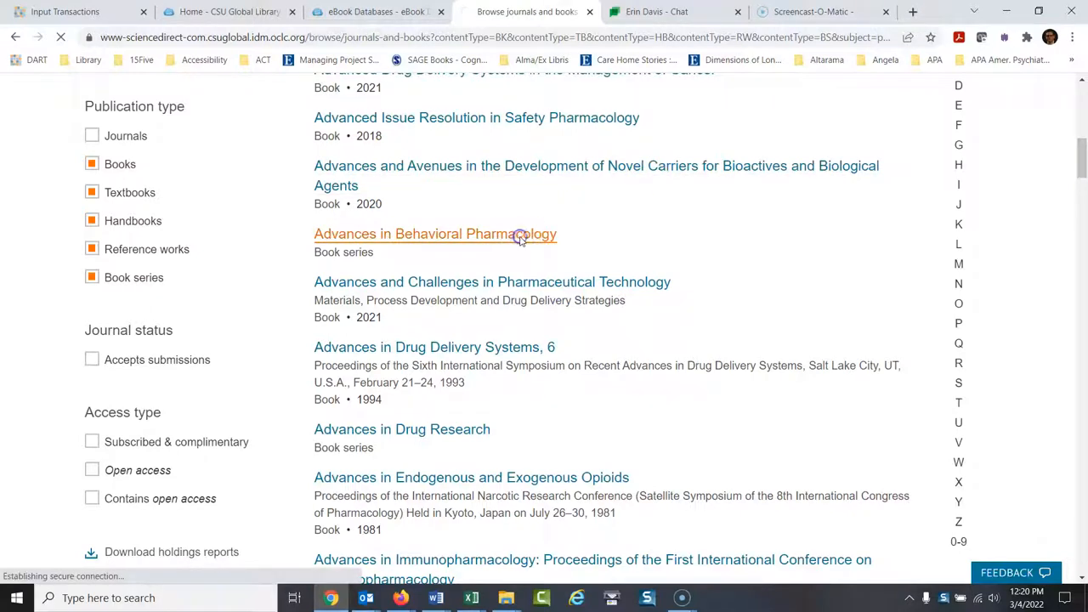
click(434, 233)
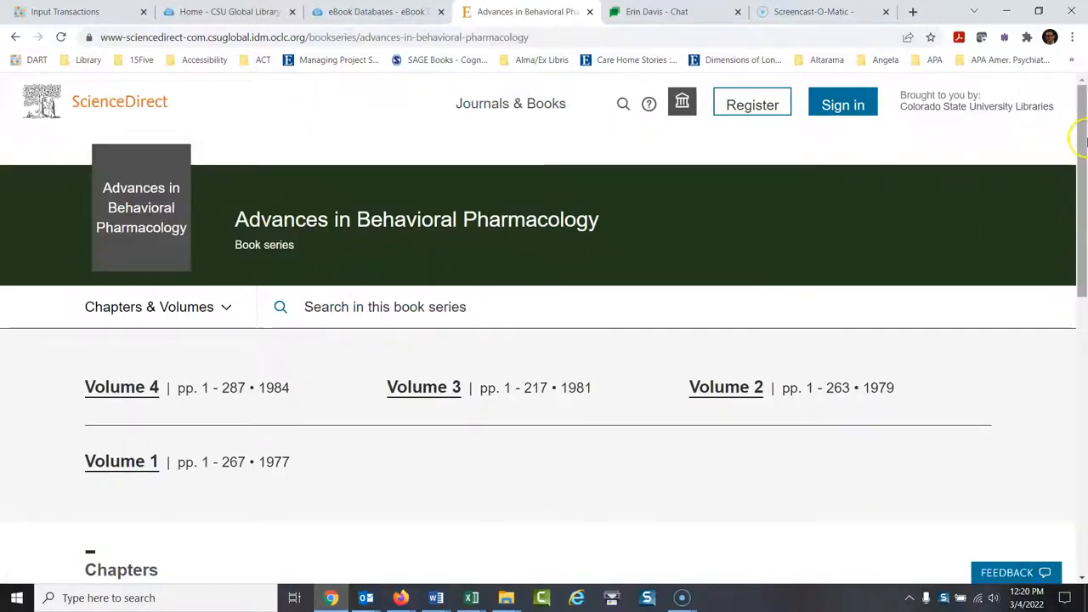
scroll(down, 3)
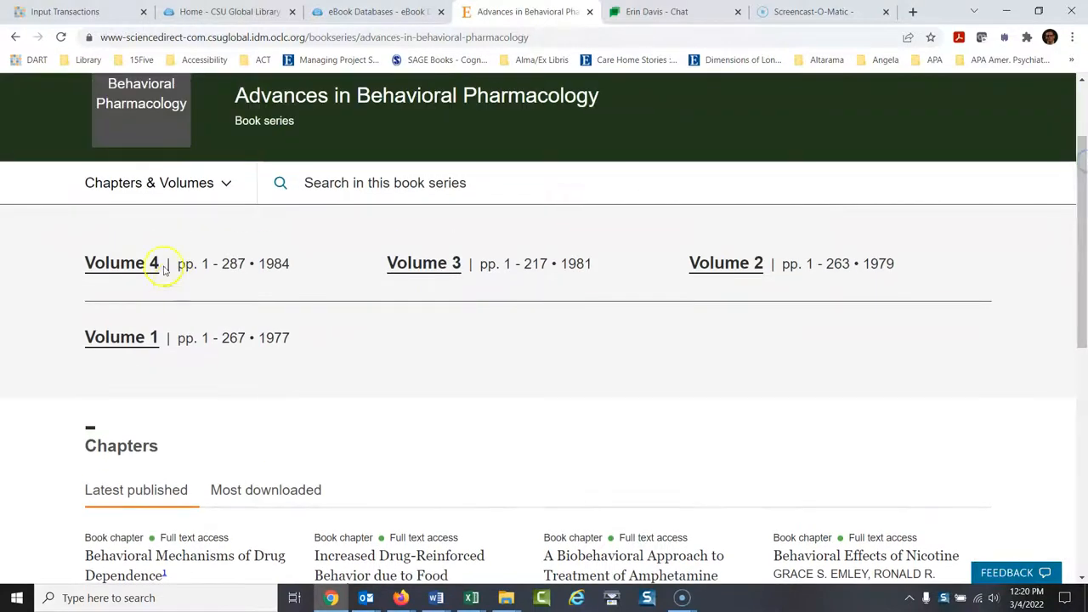
mouse_move(389, 300)
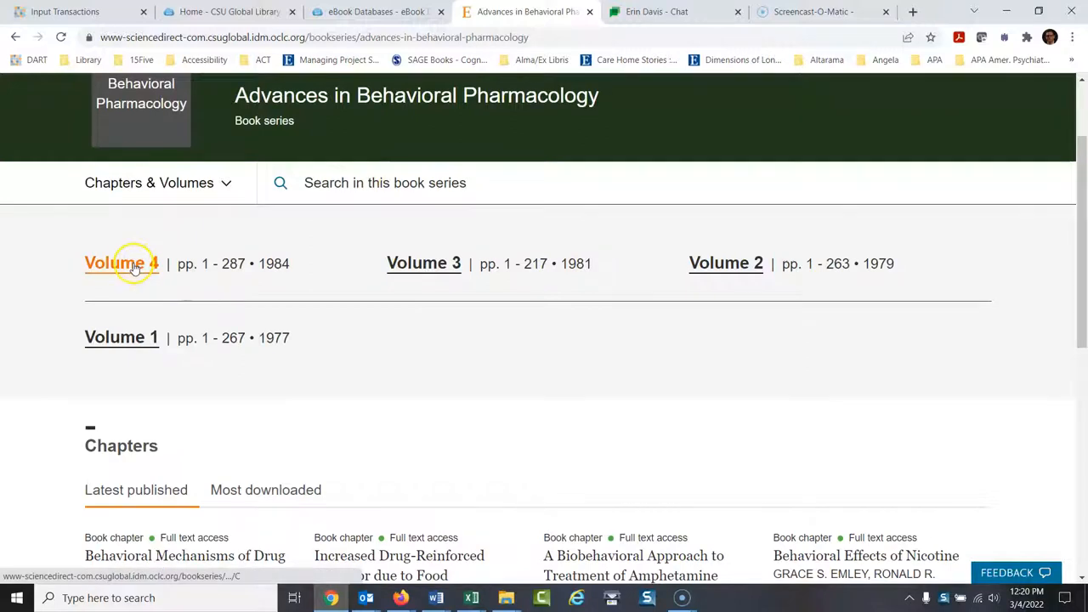
click(121, 264)
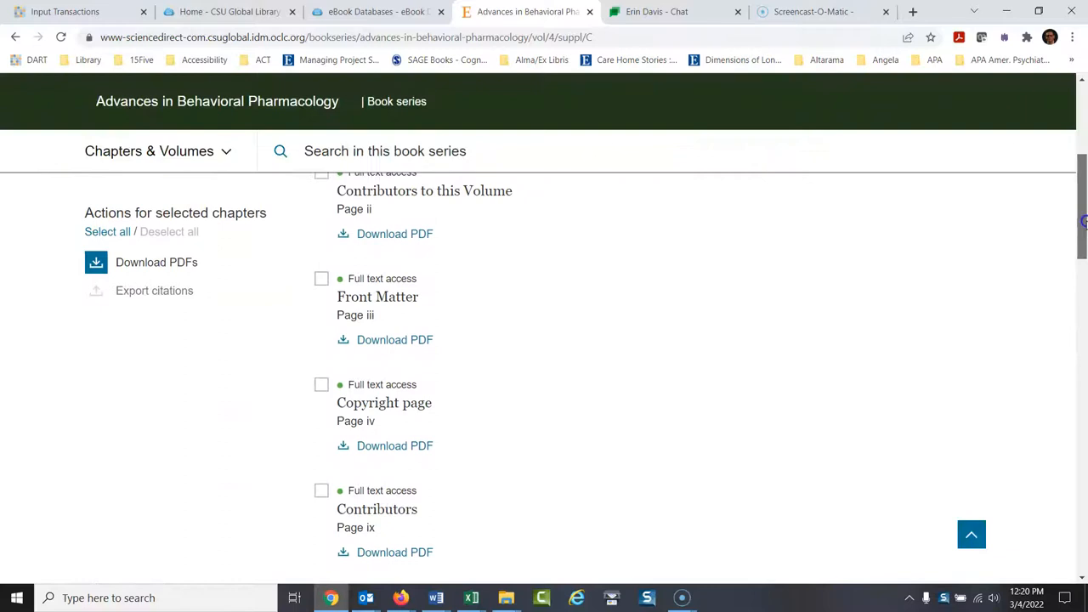
scroll(down, 3)
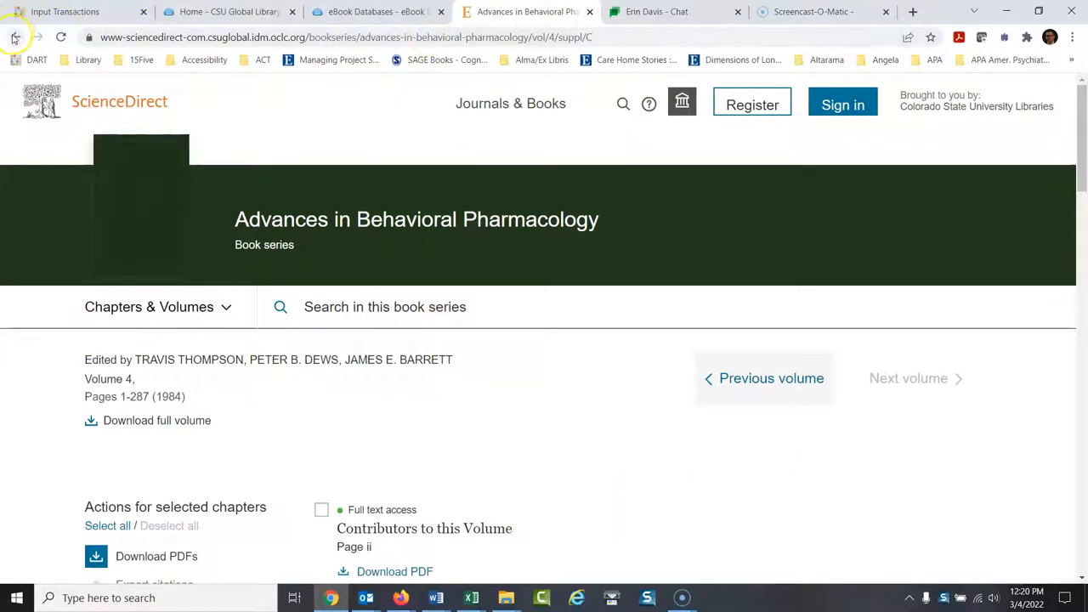
Step: Go back to the book list and set the Domain filter to All domains
click(13, 36)
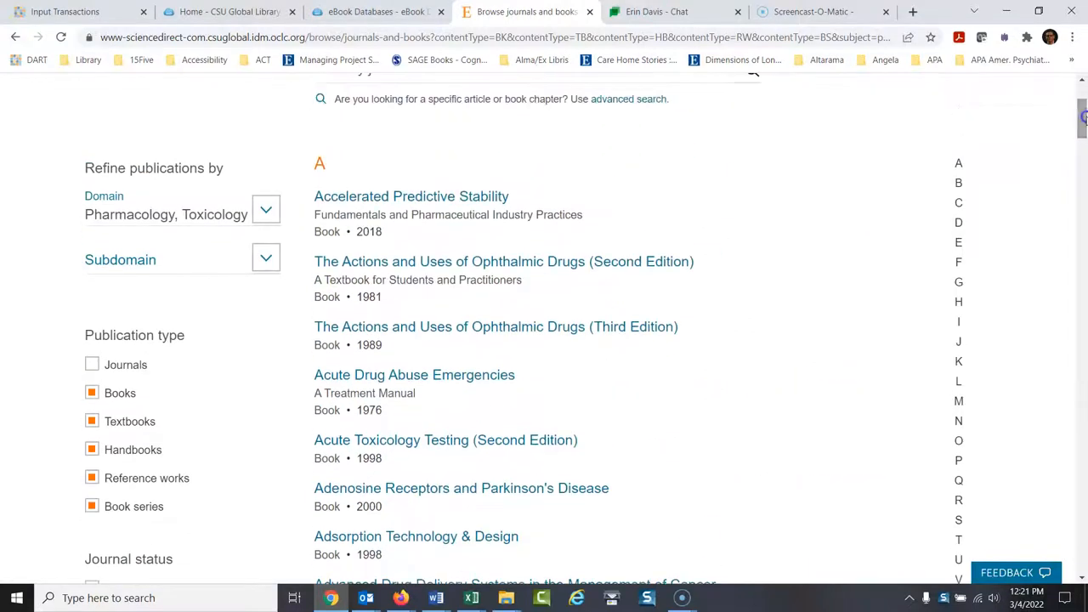
click(266, 209)
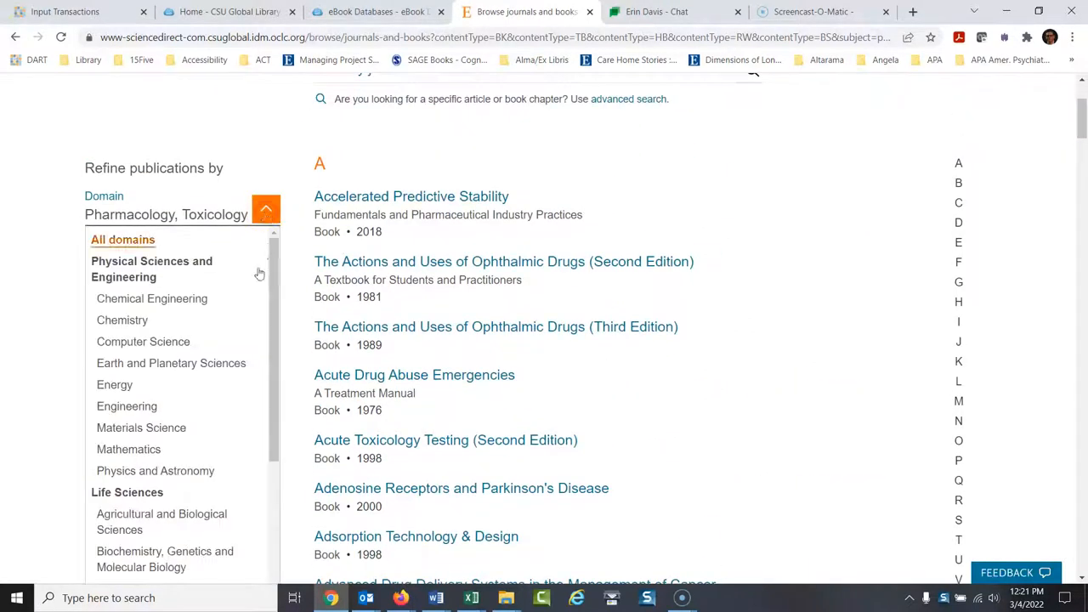
scroll(down, 3)
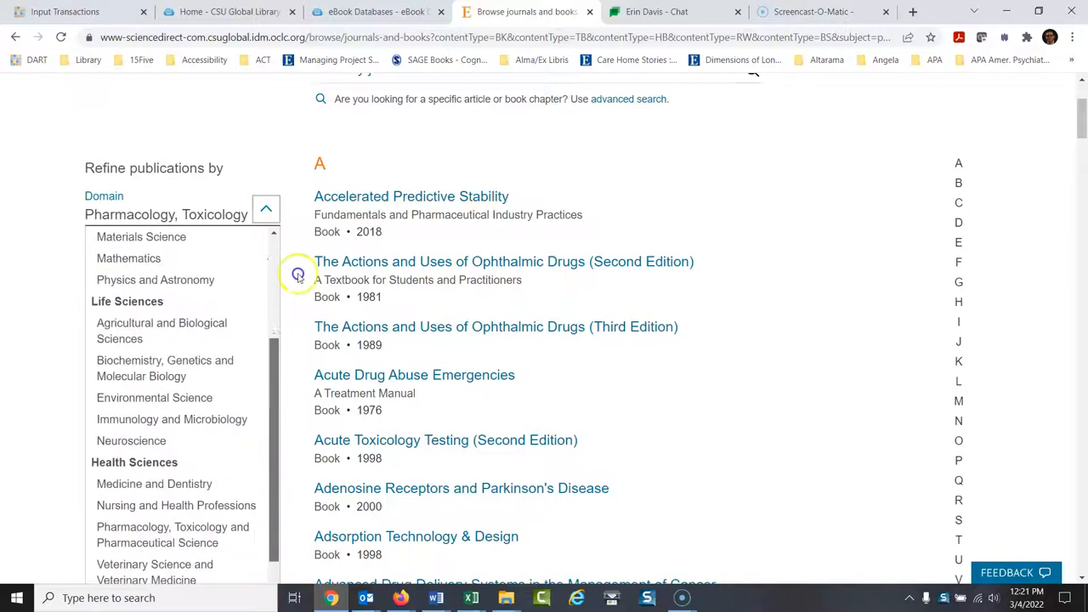
click(266, 208)
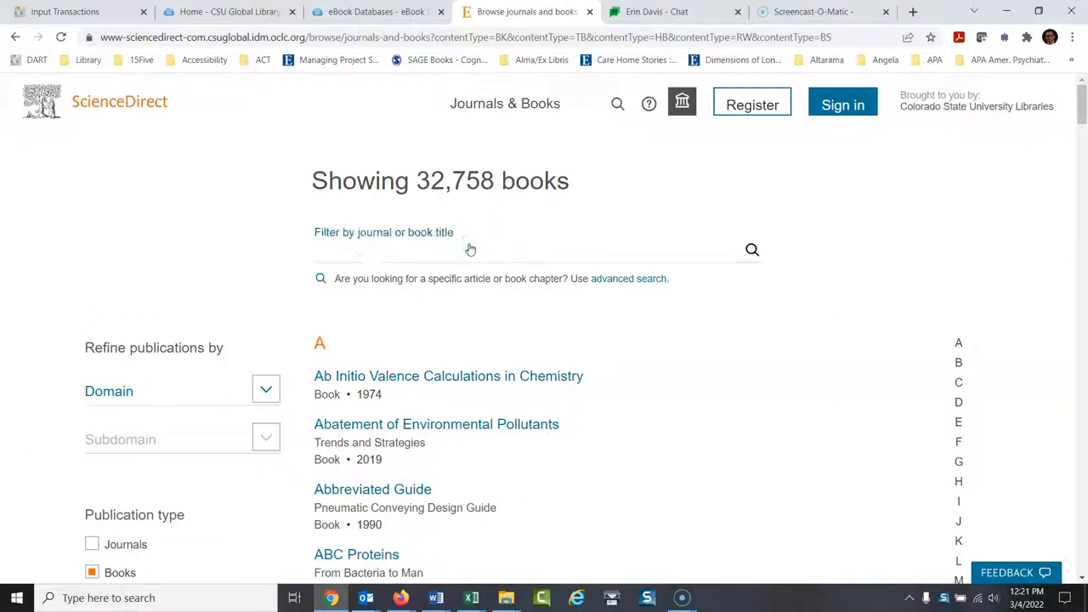
Step: Filter book titles by 'healthcare' and scroll through the 77 matching books
text(healthcare)
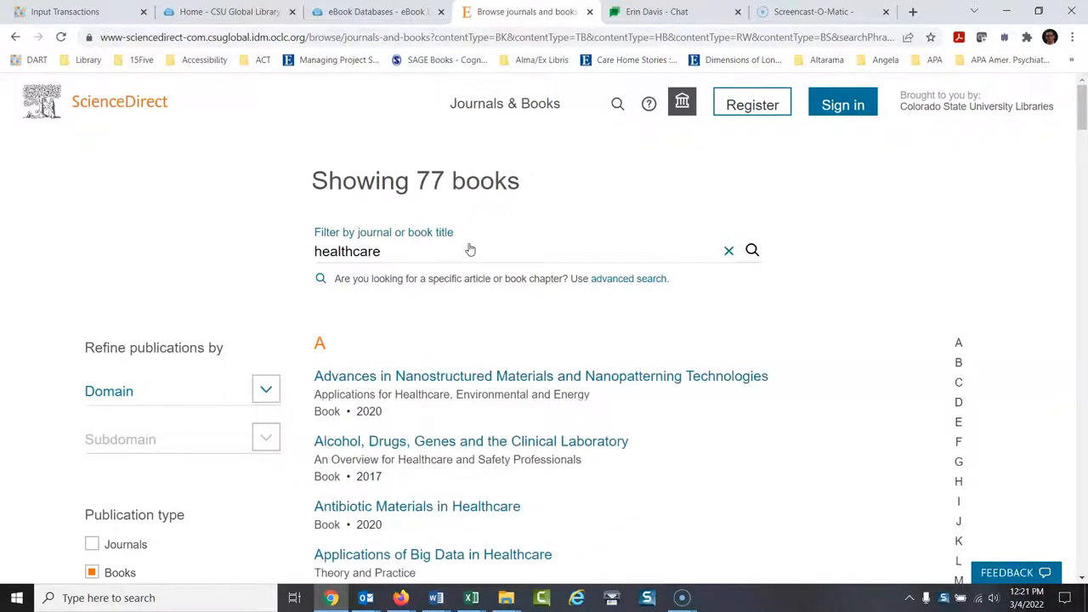
mouse_move(1007, 192)
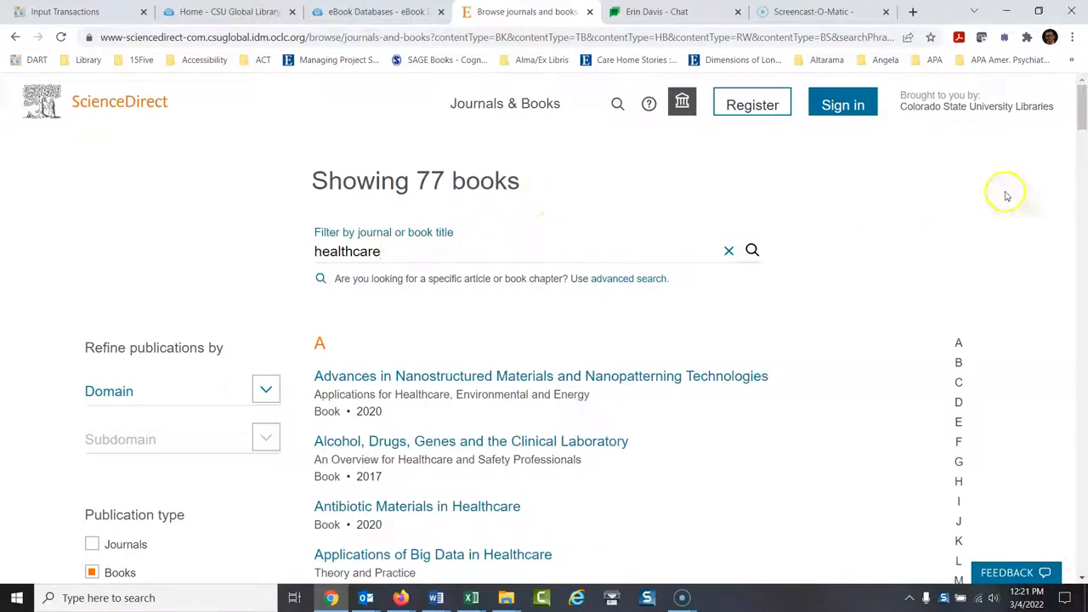
mouse_move(751, 250)
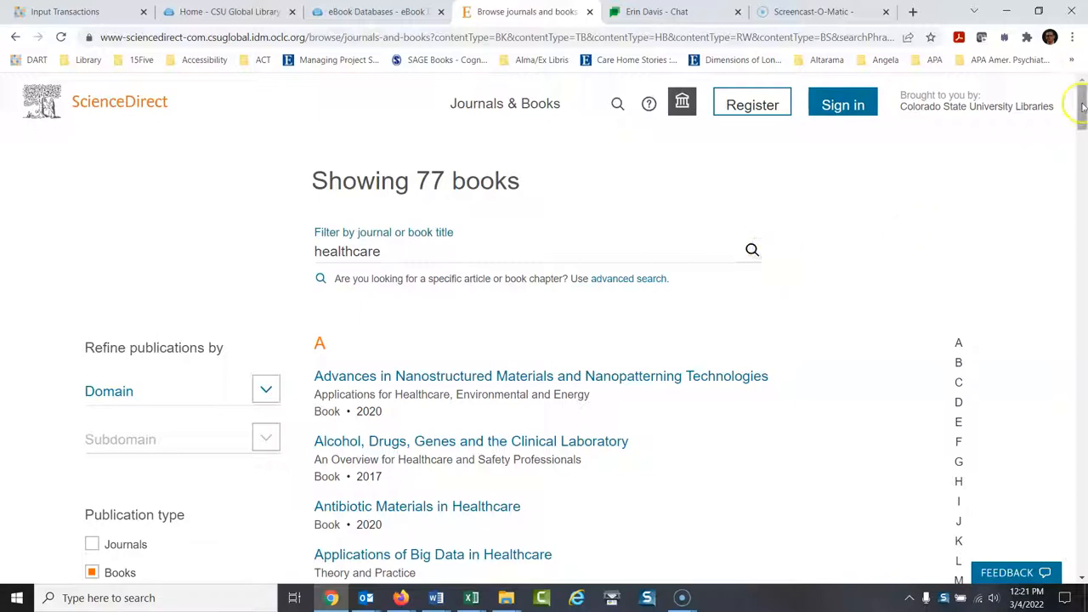
scroll(down, 3)
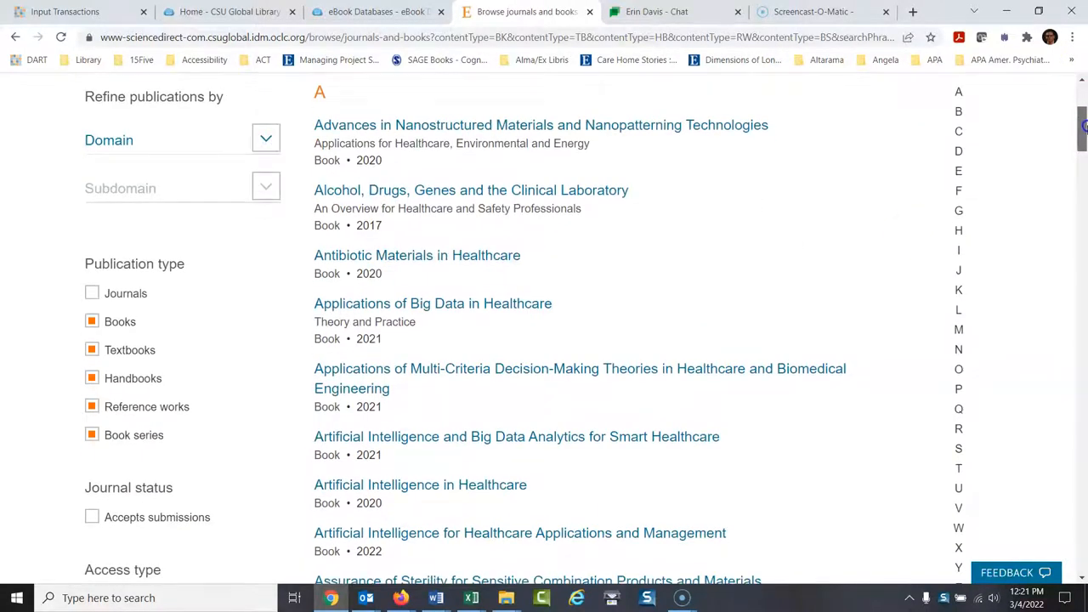
scroll(down, 3)
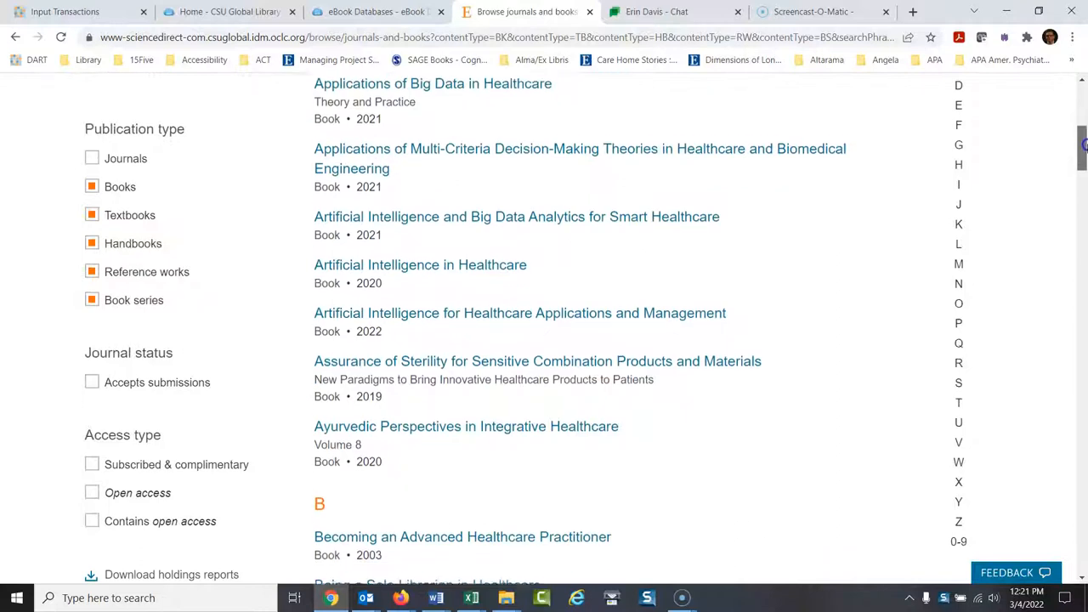
scroll(down, 3)
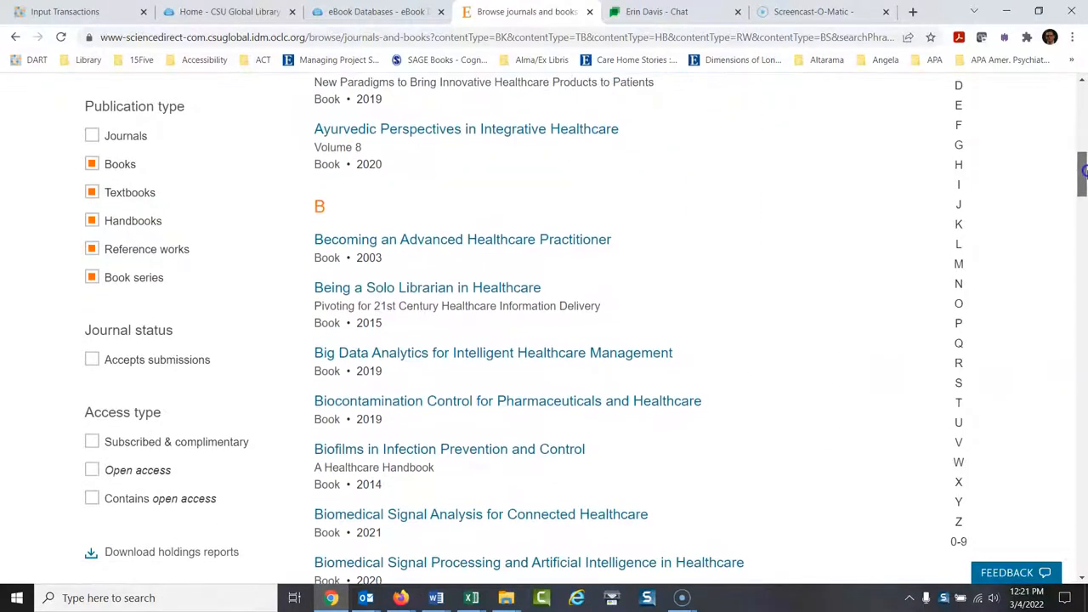
scroll(down, 3)
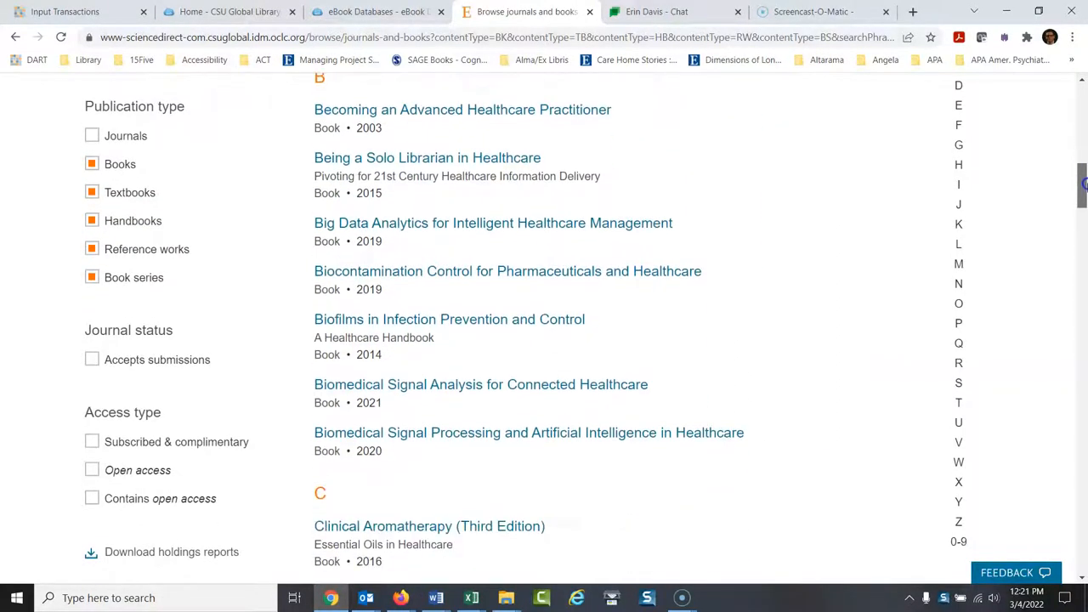
scroll(down, 3)
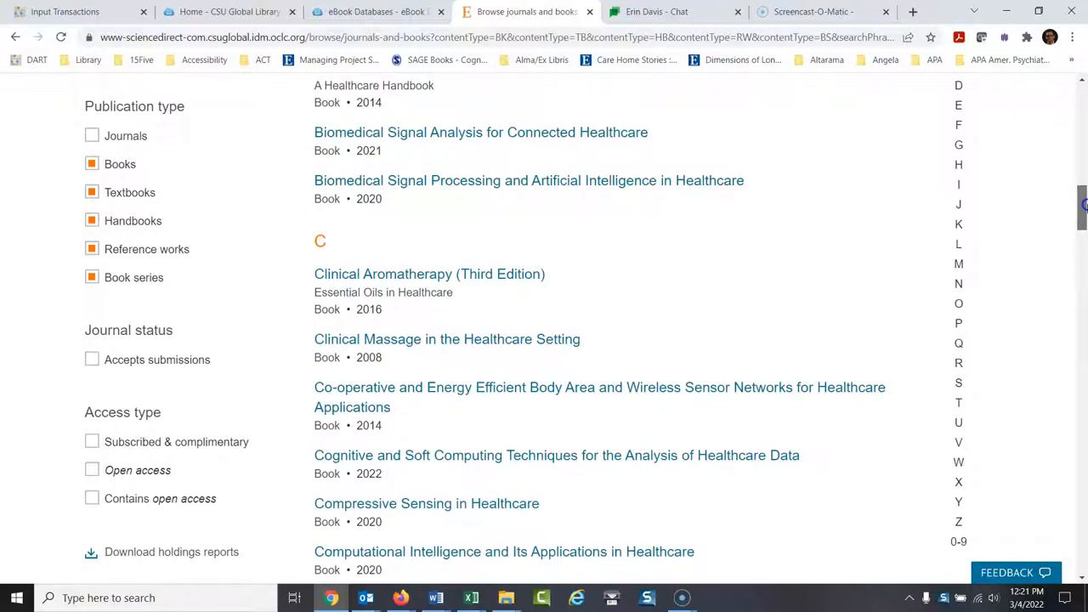
scroll(down, 3)
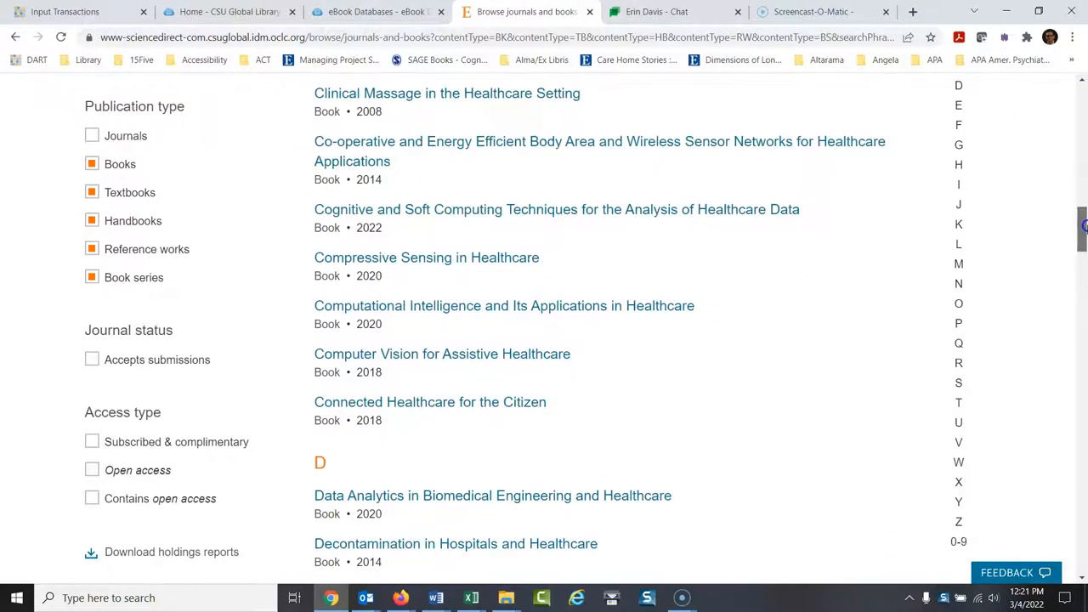
scroll(down, 3)
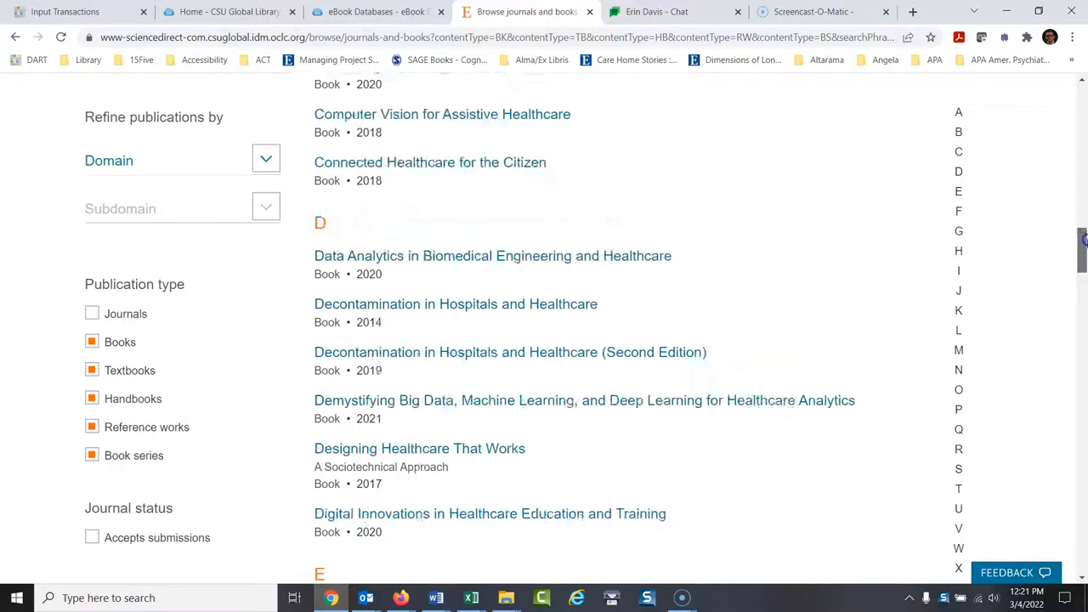
scroll(up, 3)
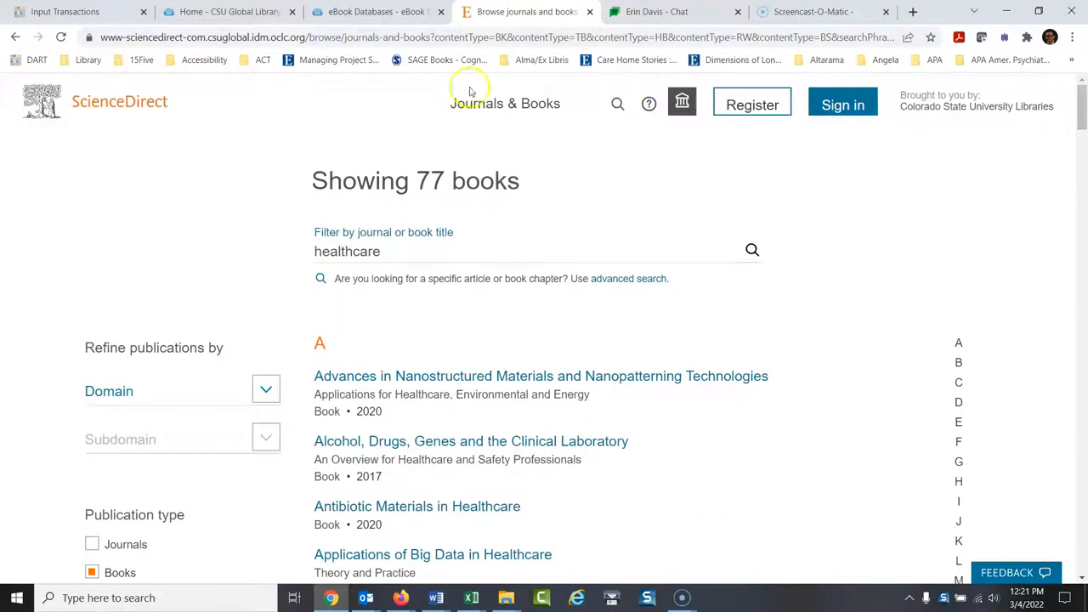
mouse_move(168, 161)
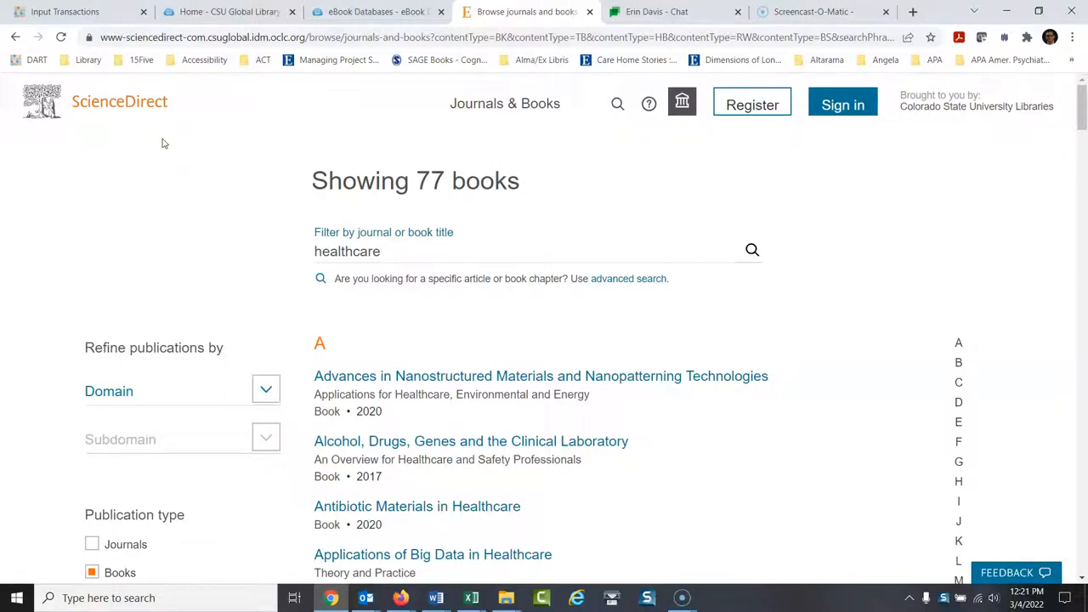
mouse_move(143, 107)
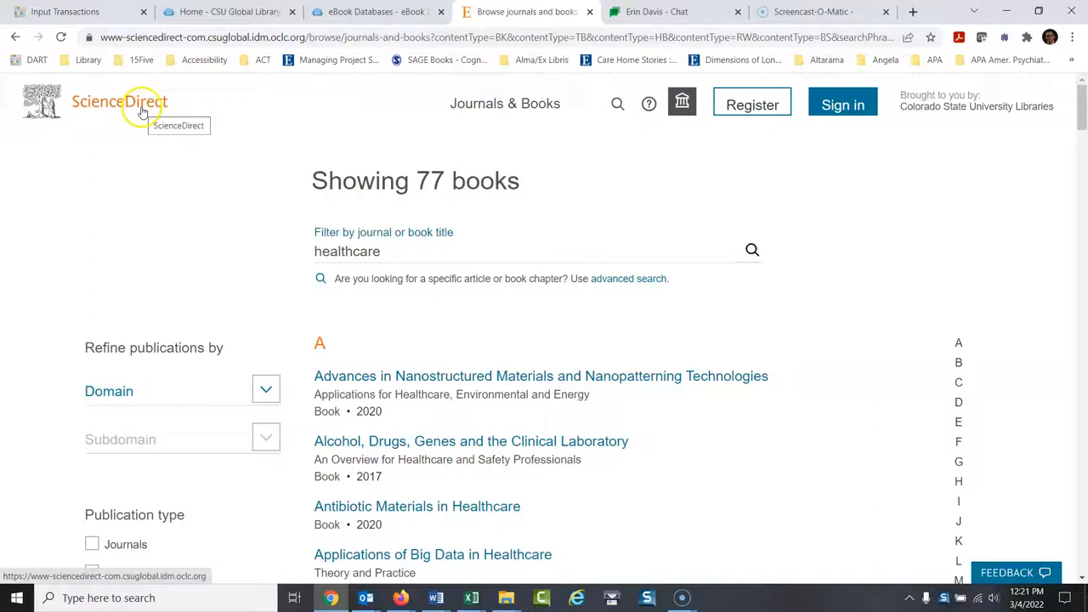